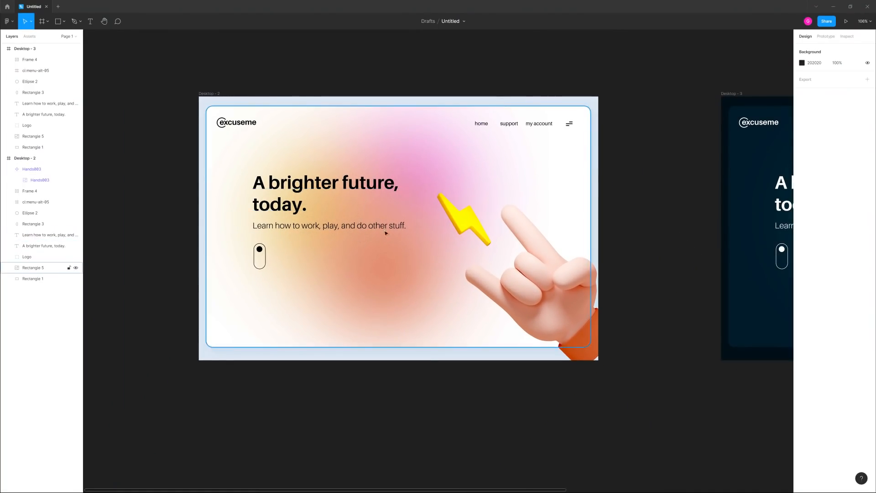
pyautogui.moveTo(341, 240)
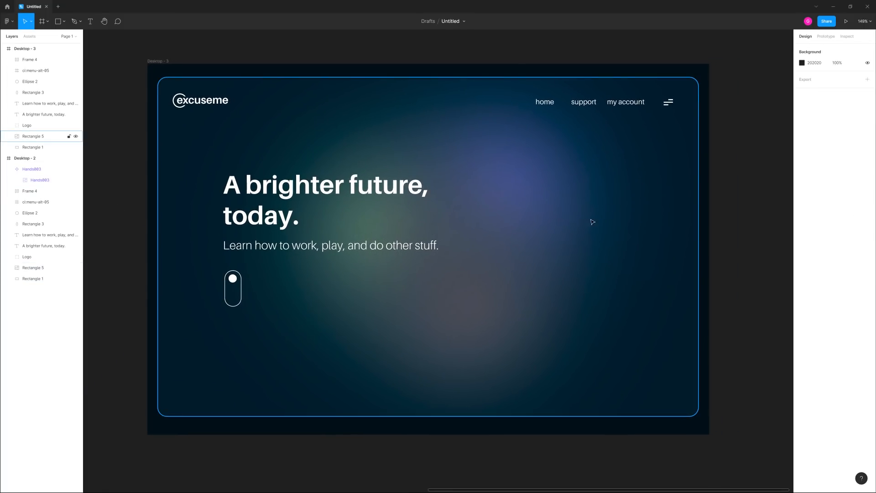
# - Scroll down designcourse.com and open the UI/UX bootcamp course app page
pyautogui.scroll(-3)
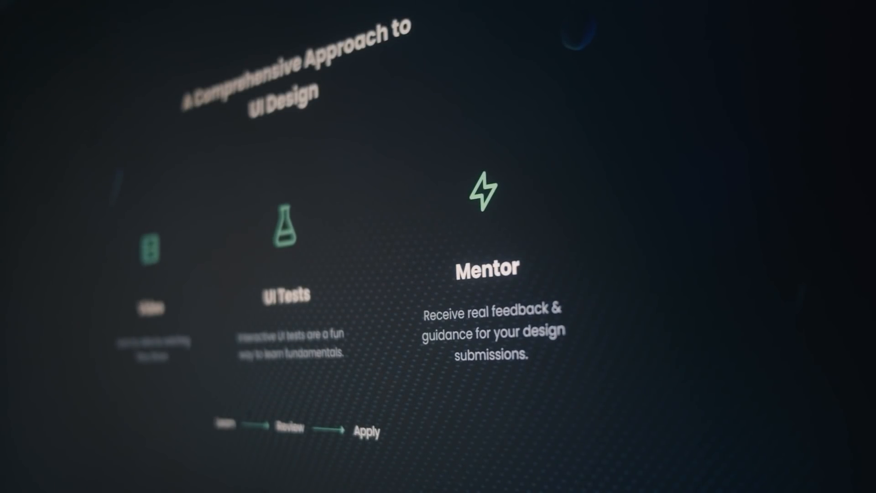
pyautogui.scroll(-3)
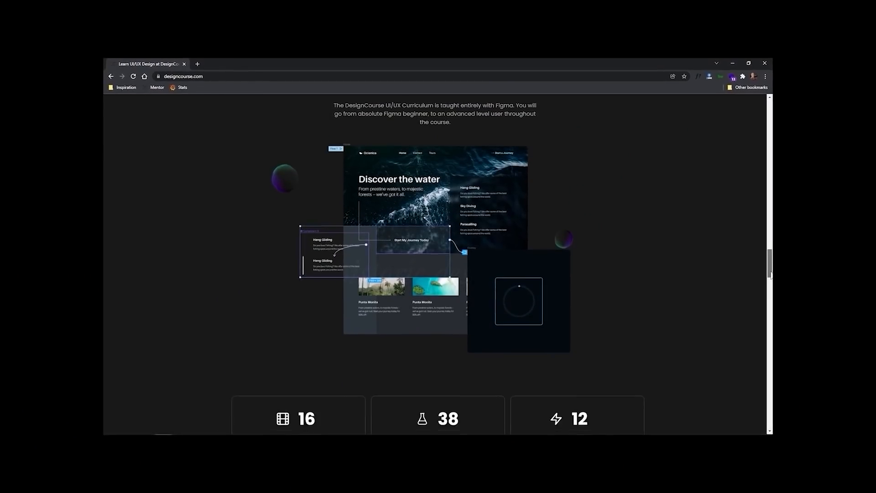
pyautogui.scroll(-3)
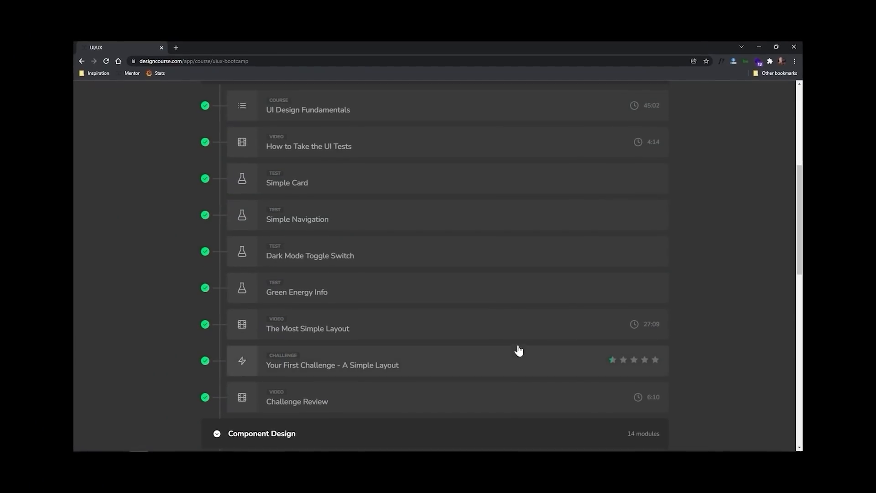
pyautogui.scroll(-3)
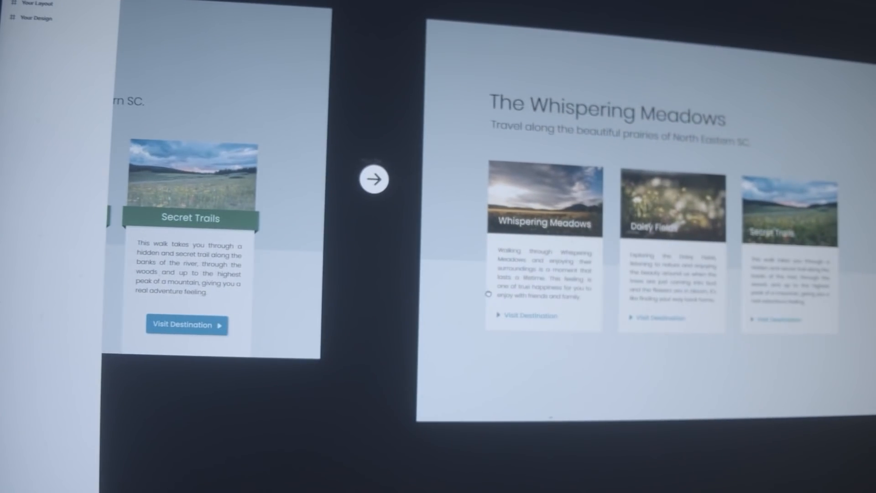
pyautogui.click(375, 179)
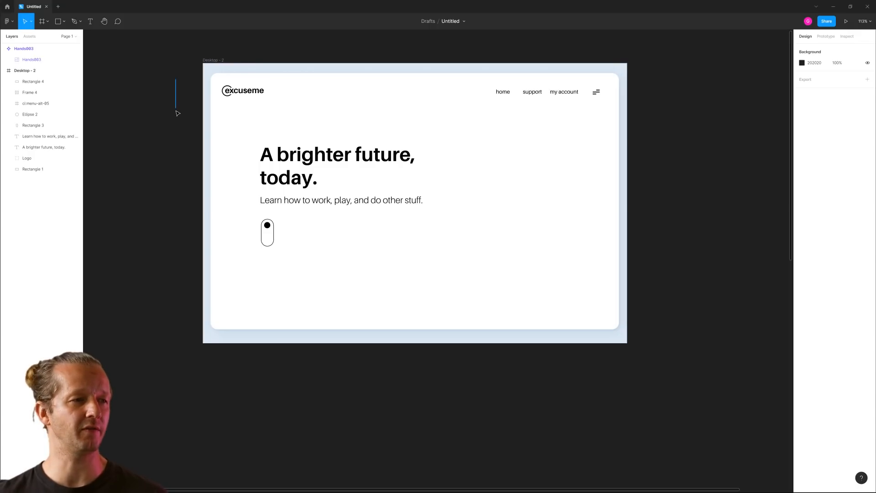
pyautogui.click(241, 91)
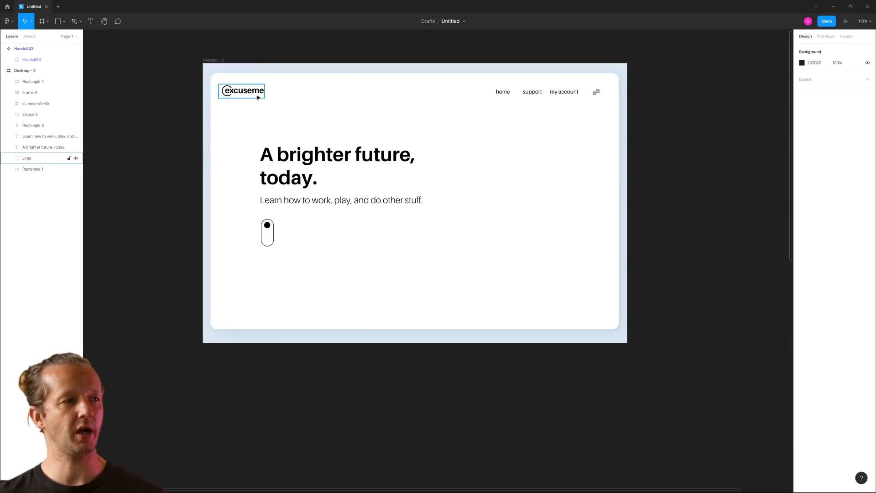
pyautogui.click(595, 92)
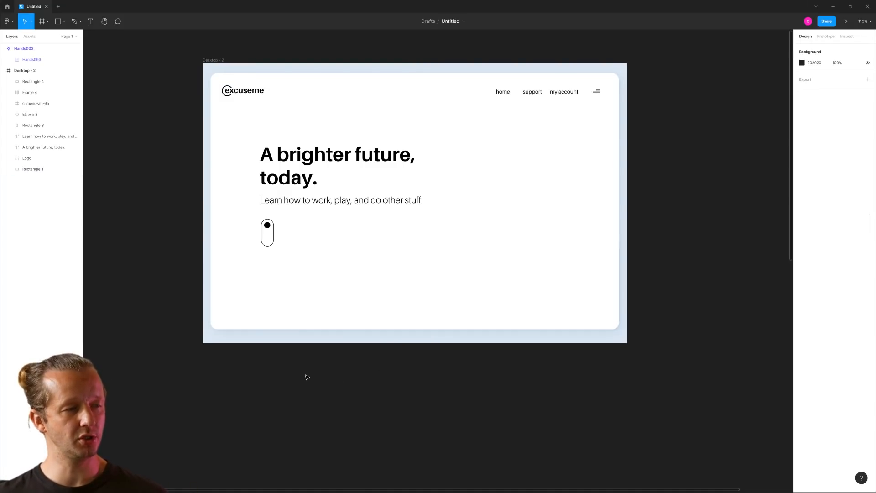
pyautogui.click(33, 169)
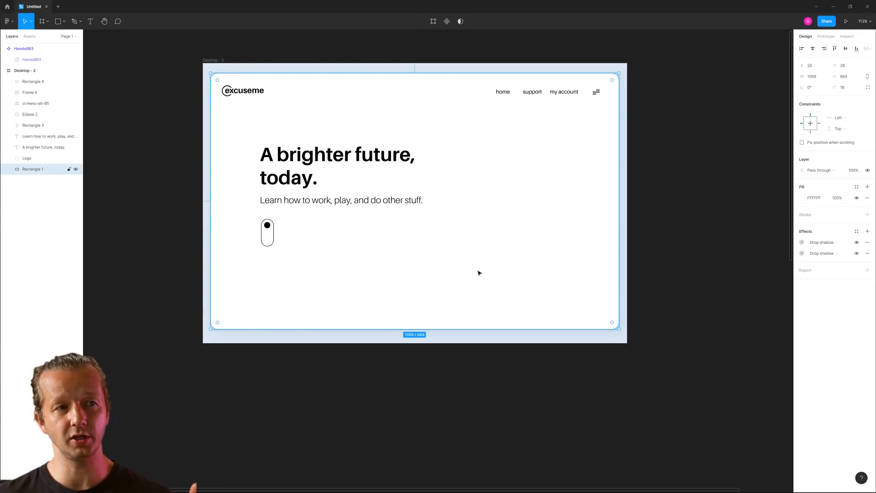
pyautogui.moveTo(567, 193)
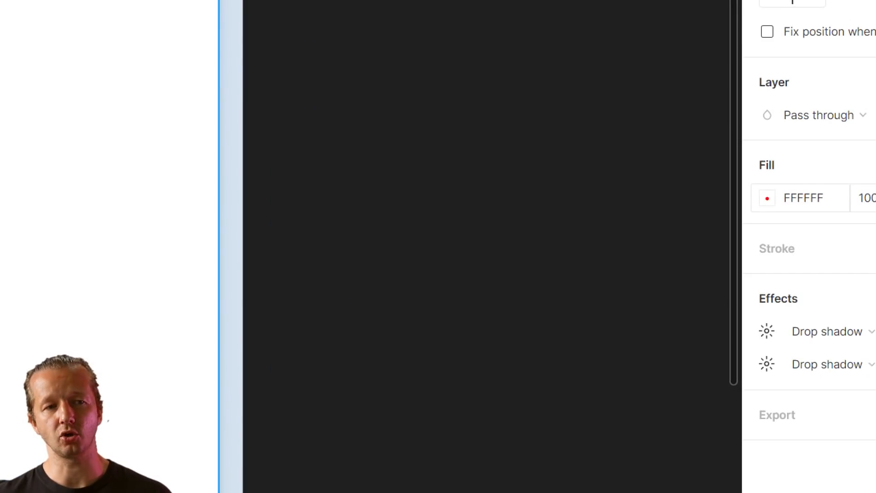
pyautogui.click(767, 198)
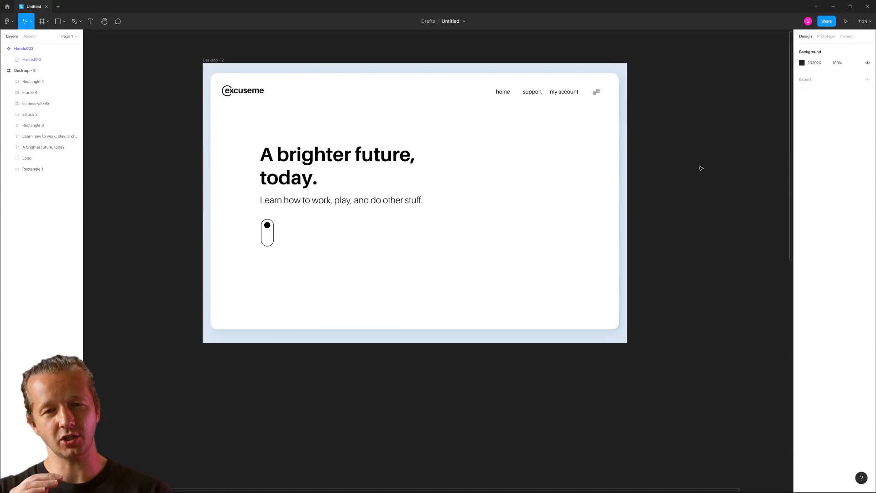
pyautogui.moveTo(686, 191)
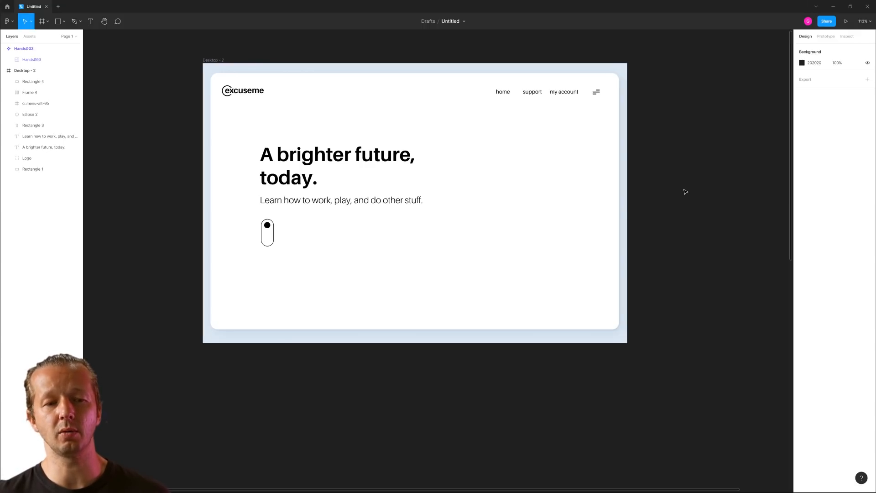
pyautogui.moveTo(680, 182)
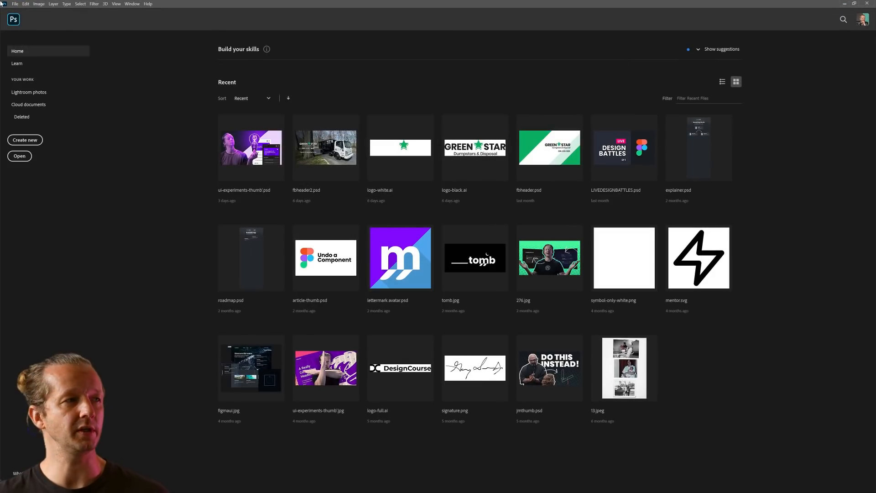
# - Create a blank white 1800 × 1200 px Photoshop document from the home screen
pyautogui.click(24, 140)
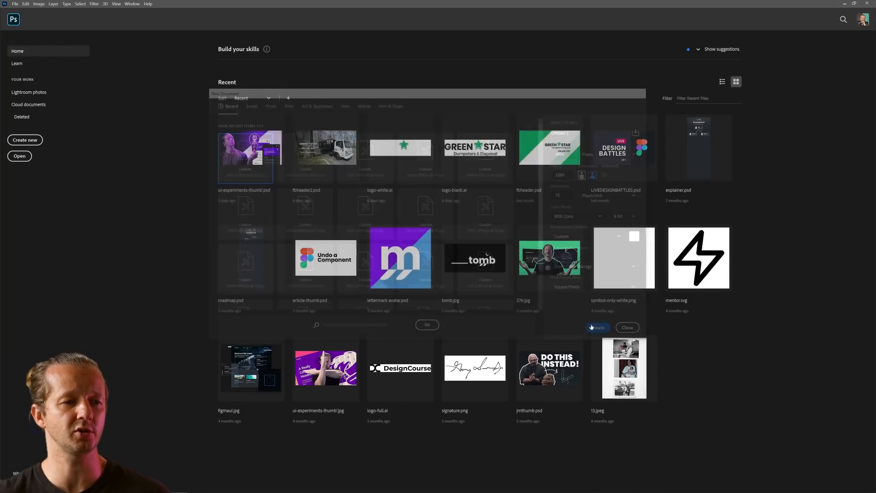
pyautogui.click(597, 327)
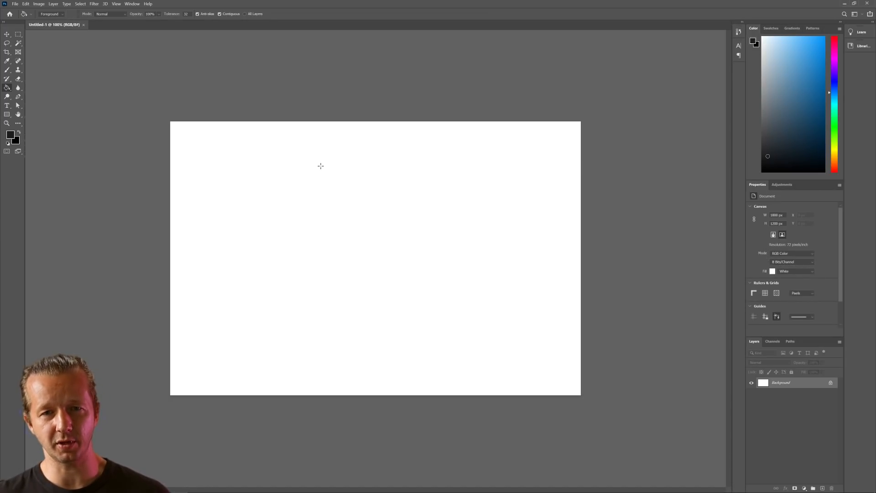
pyautogui.moveTo(61, 100)
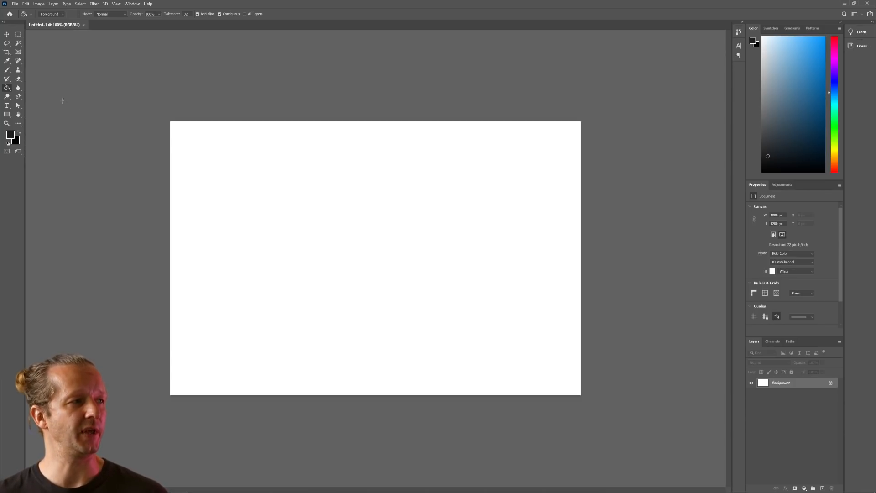
pyautogui.moveTo(312, 225)
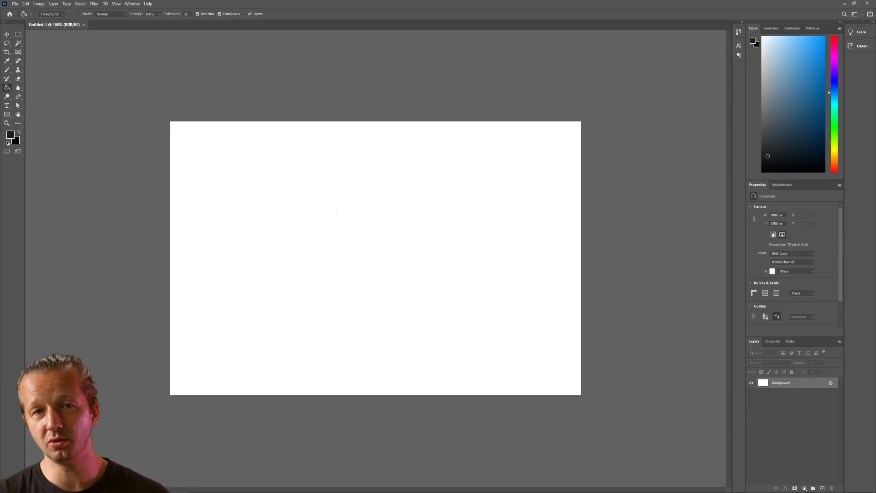
pyautogui.moveTo(90, 109)
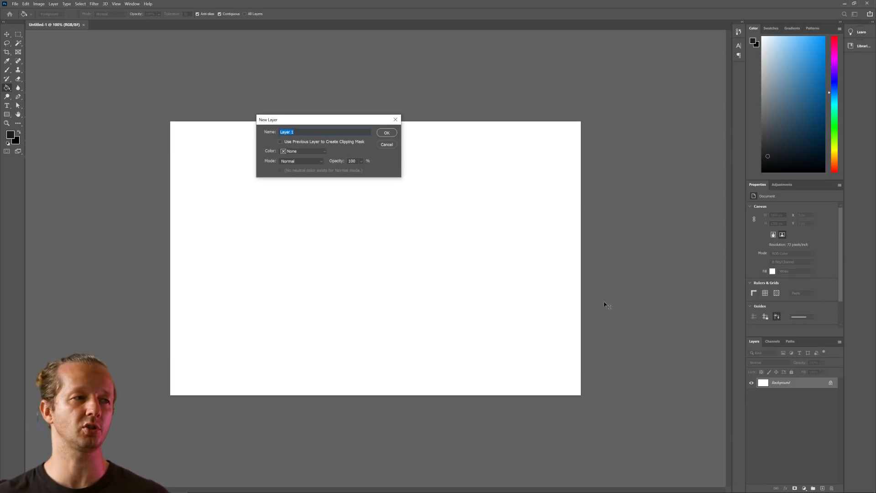
# - Add empty Layer 1, pick a Brush preset at 100% flow, and open the foreground colour
pyautogui.click(387, 132)
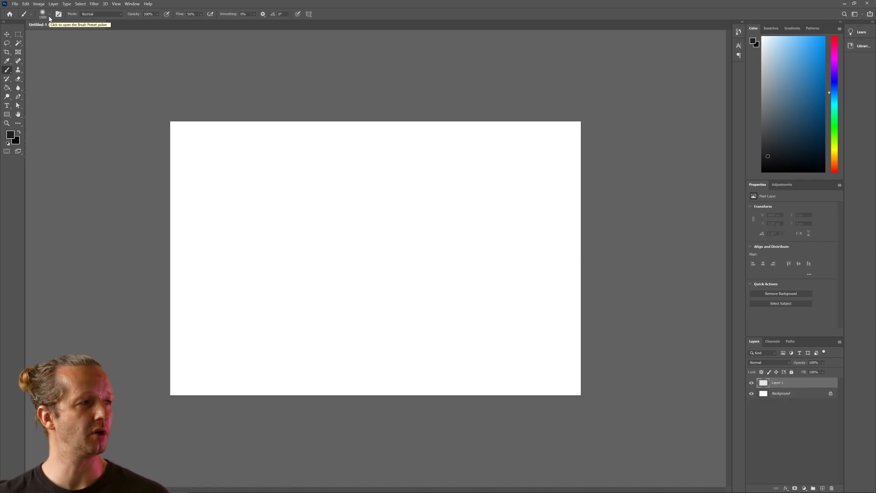
pyautogui.click(52, 13)
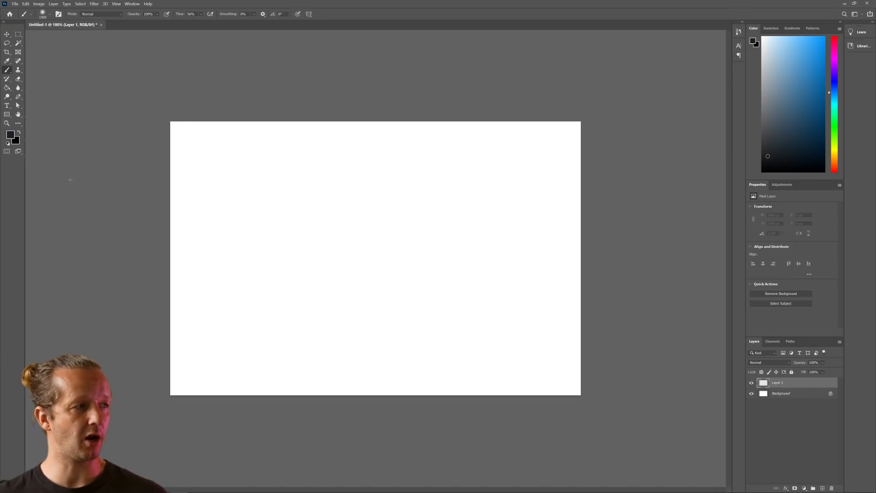
pyautogui.click(395, 243)
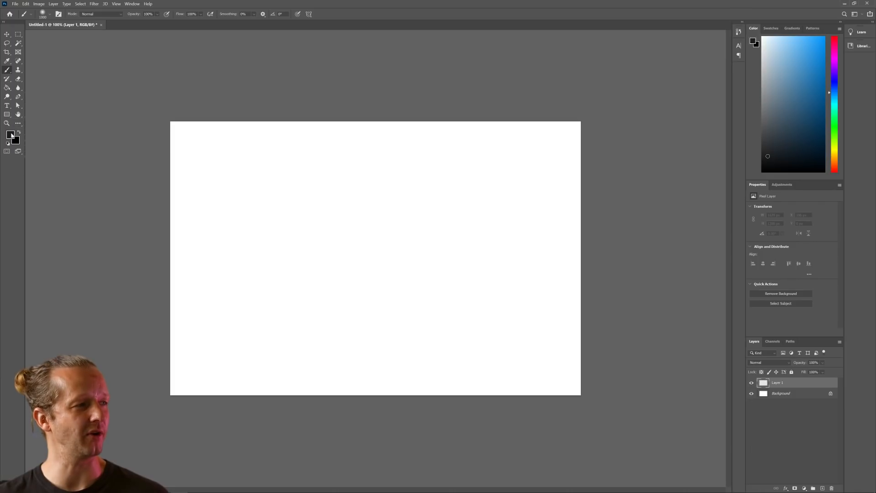
pyautogui.click(9, 134)
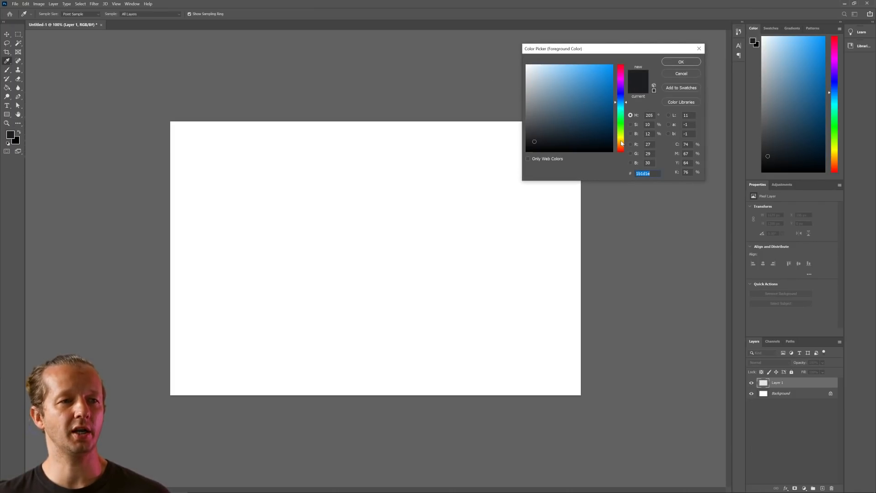
# - Choose a pale warm yellow and paint a soft glow near the canvas centre
pyautogui.click(621, 142)
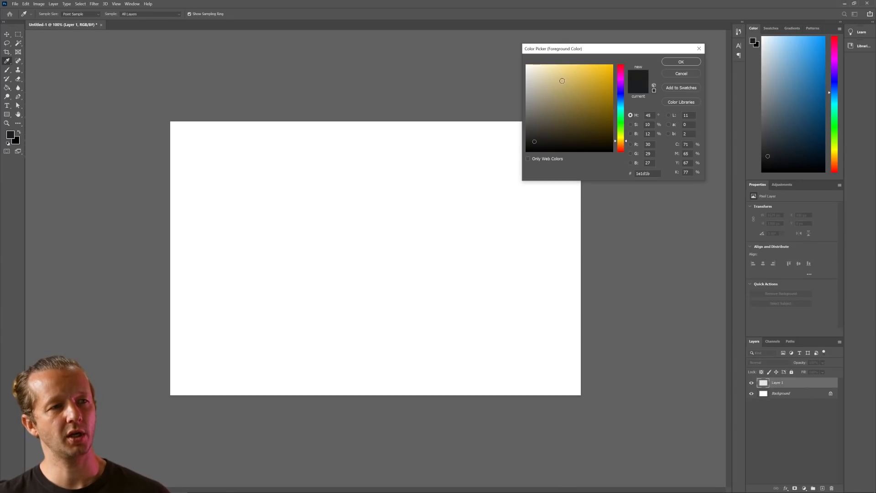
pyautogui.click(567, 69)
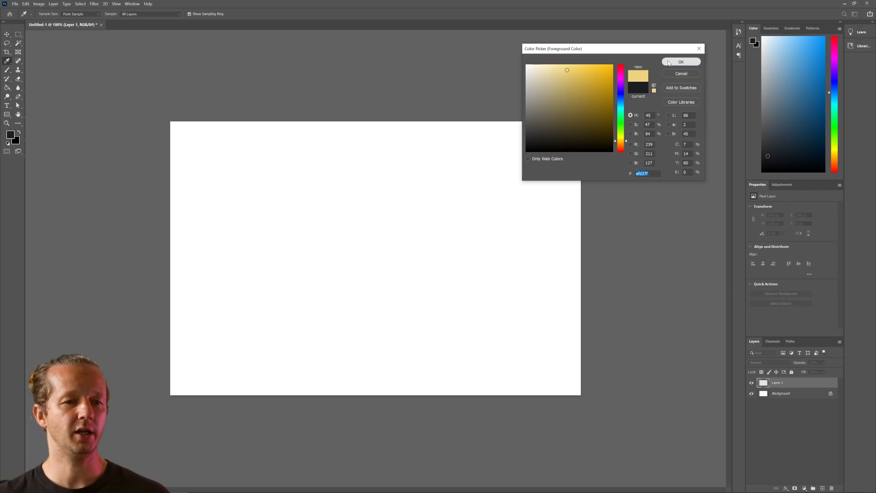
pyautogui.click(682, 61)
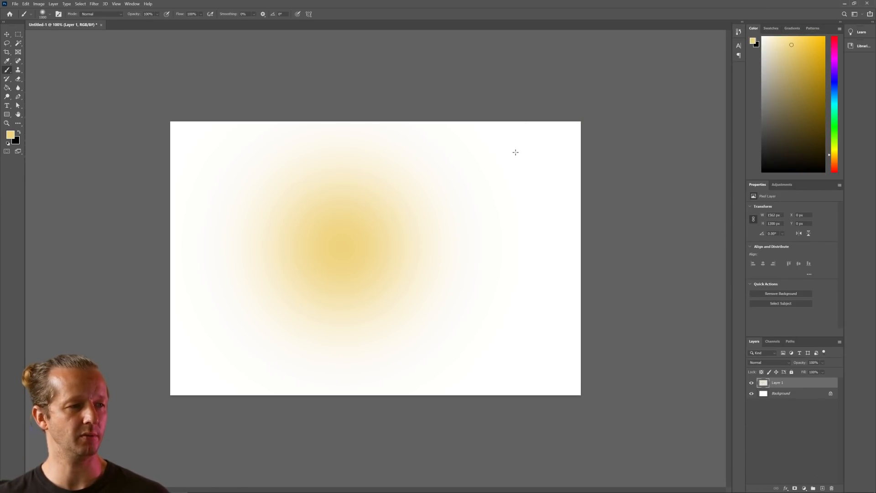
pyautogui.moveTo(514, 178)
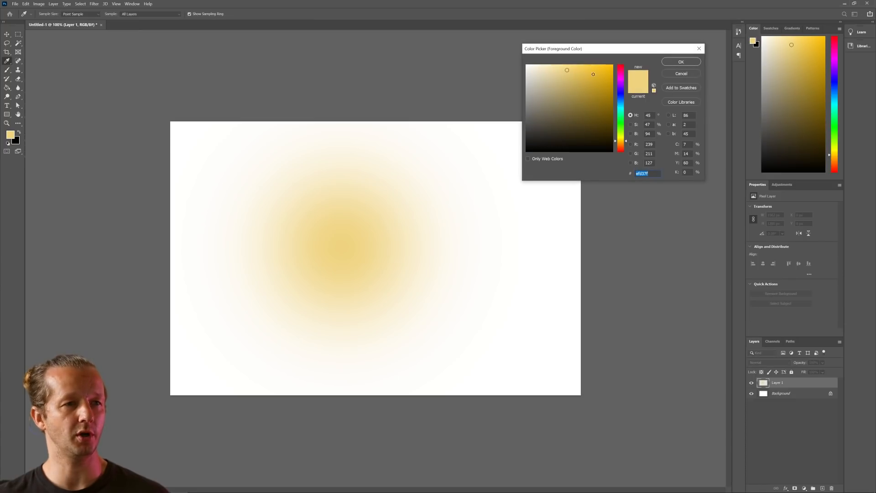
pyautogui.click(681, 61)
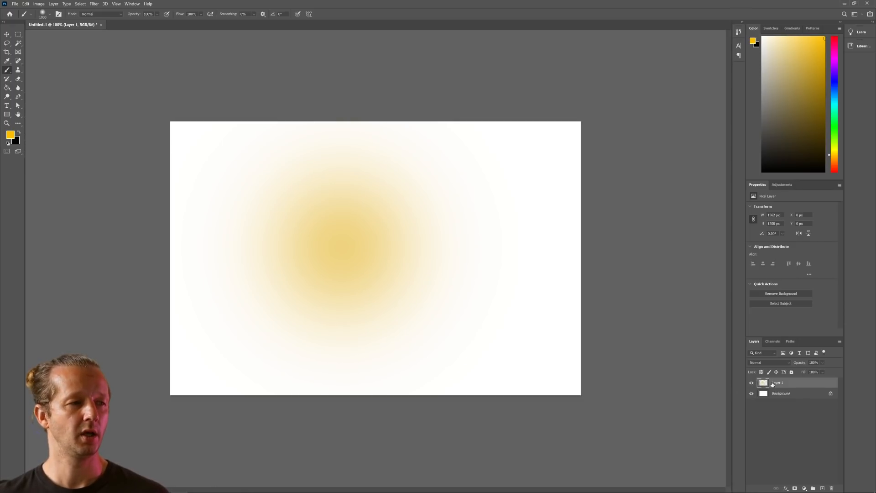
pyautogui.moveTo(775, 383)
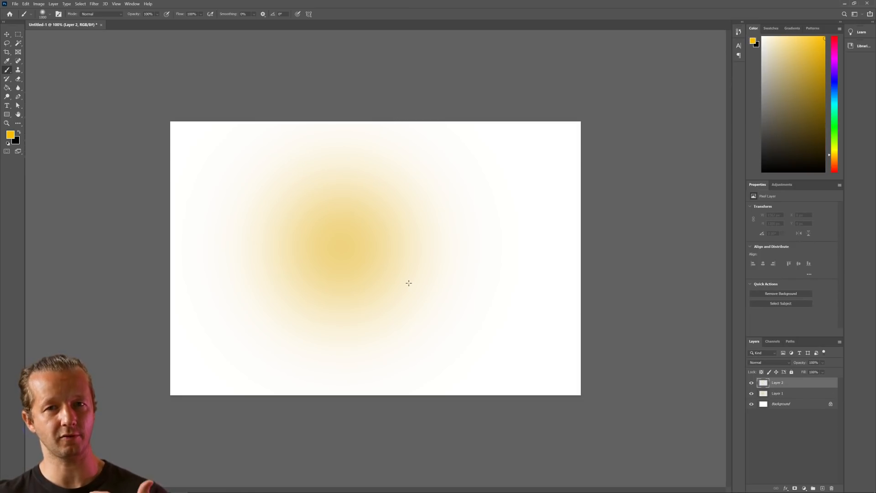
pyautogui.moveTo(371, 260)
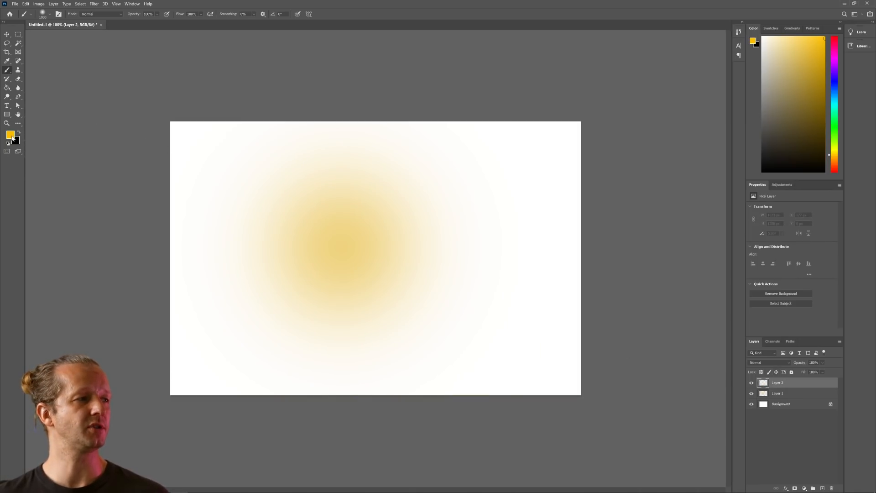
# - Pick a salmon-orange foreground colour for the Layer 2 glow below-right of the yellow
pyautogui.click(8, 135)
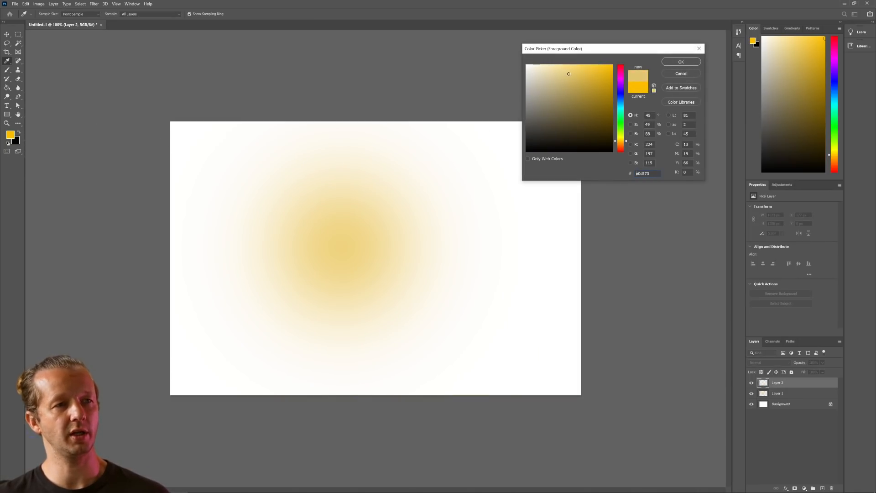
pyautogui.click(584, 84)
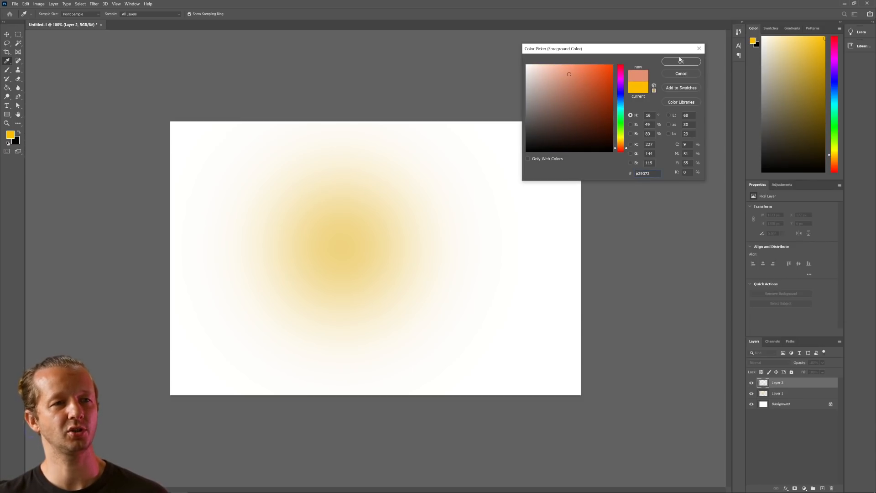
pyautogui.click(681, 61)
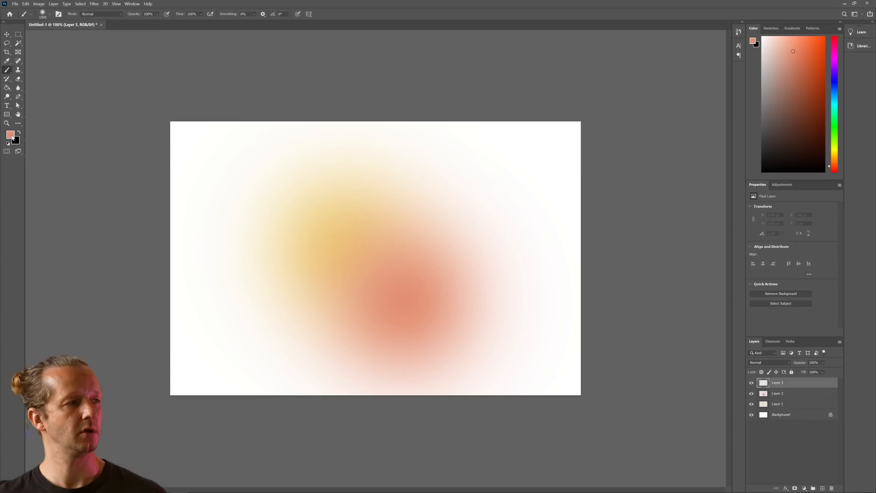
# - Choose a pink colour and paint a soft glow at the canvas's upper right
pyautogui.click(9, 134)
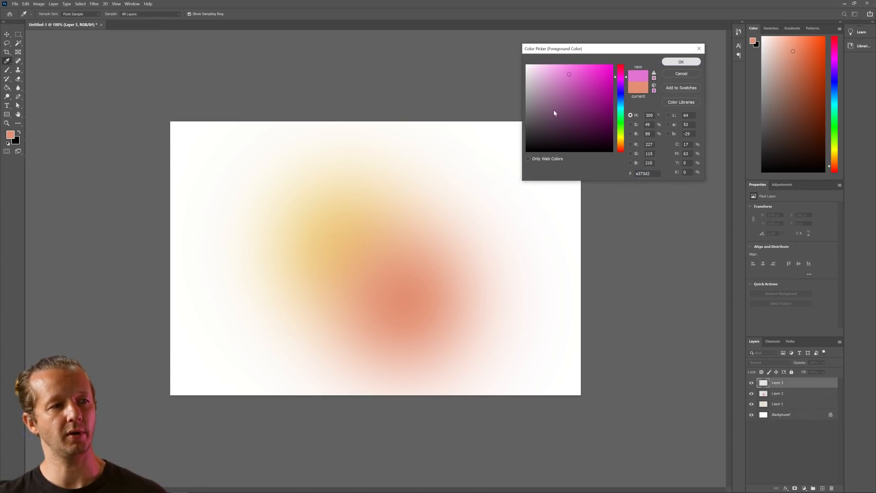
pyautogui.click(681, 62)
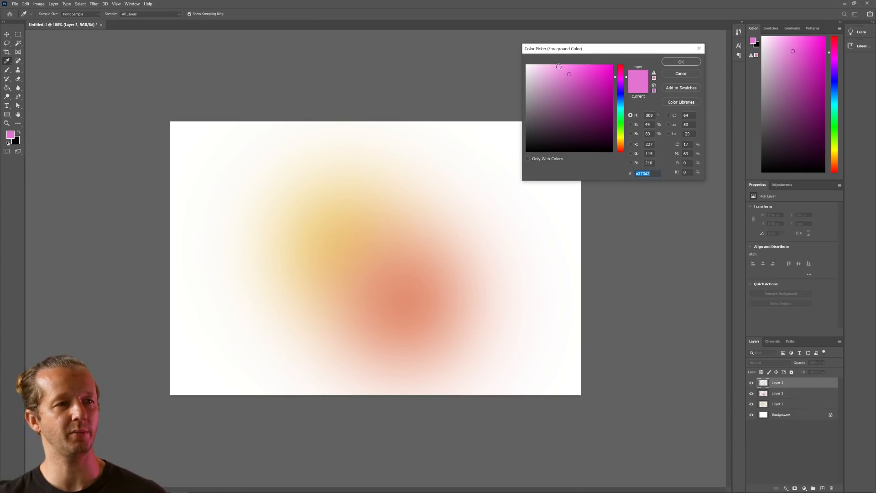
pyautogui.click(681, 62)
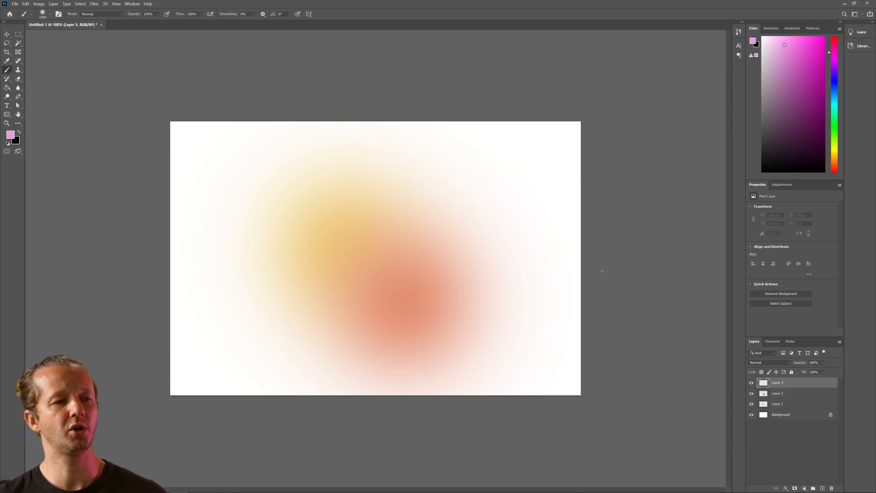
pyautogui.click(438, 216)
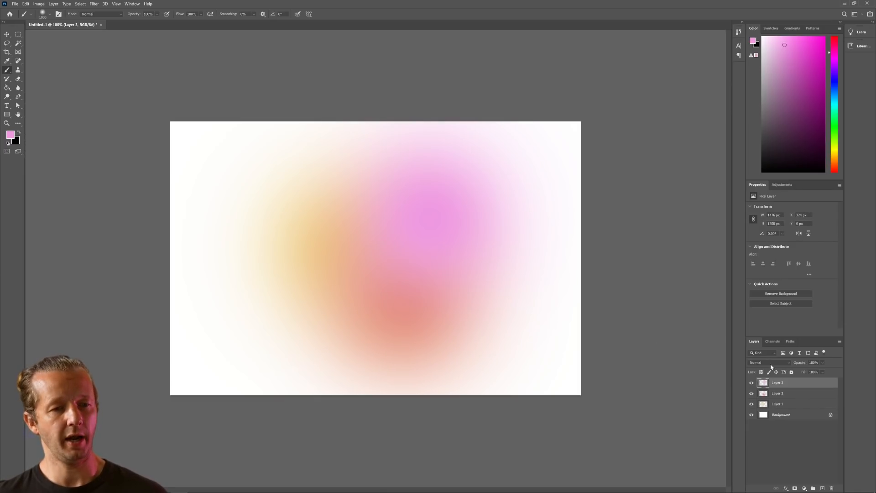
pyautogui.moveTo(773, 363)
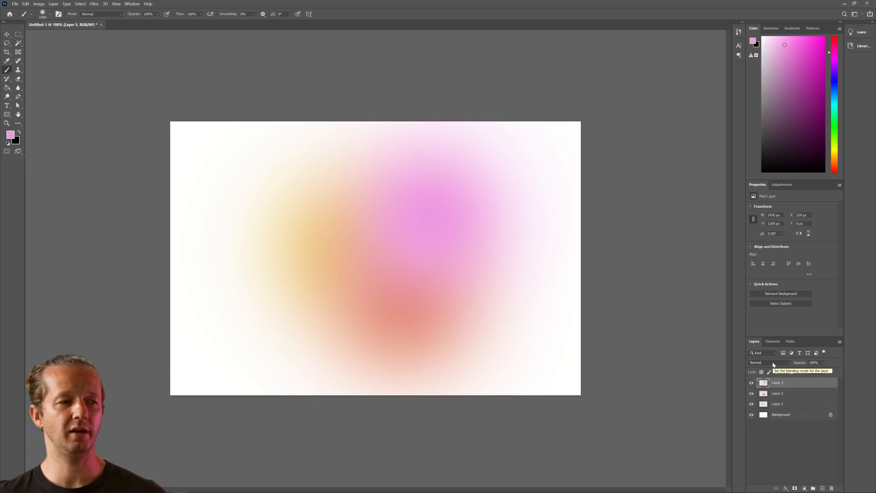
pyautogui.click(767, 362)
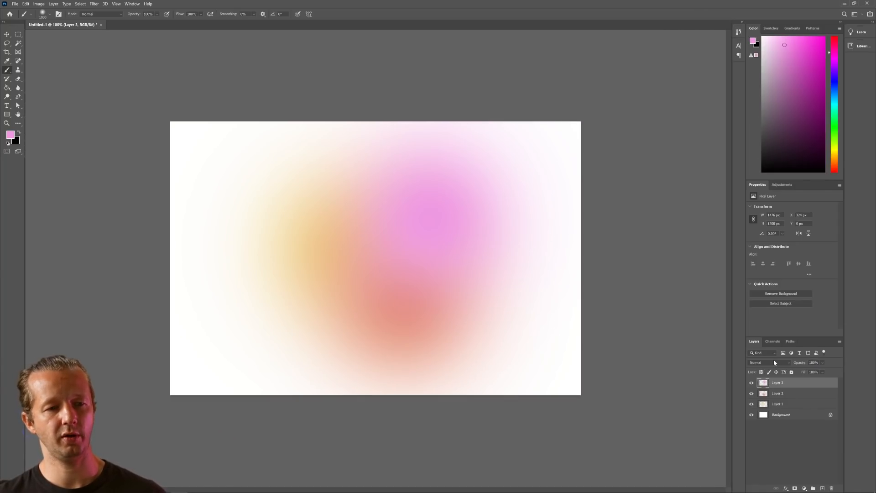
# - Set the blend mode of both Layer 3 and Layer 2 to Darken
pyautogui.click(768, 362)
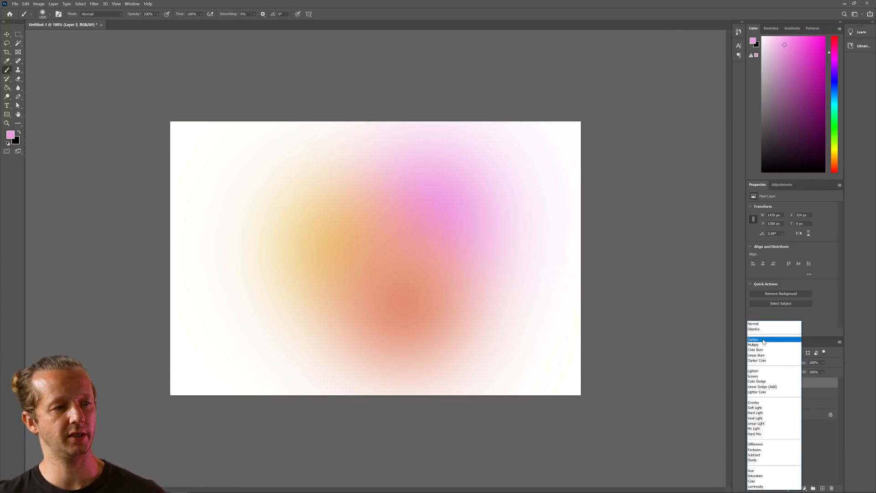
pyautogui.click(753, 324)
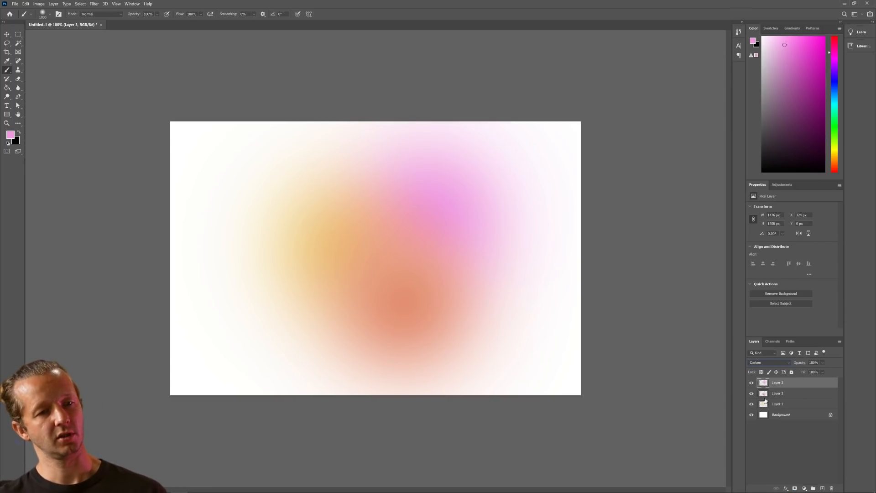
pyautogui.click(769, 362)
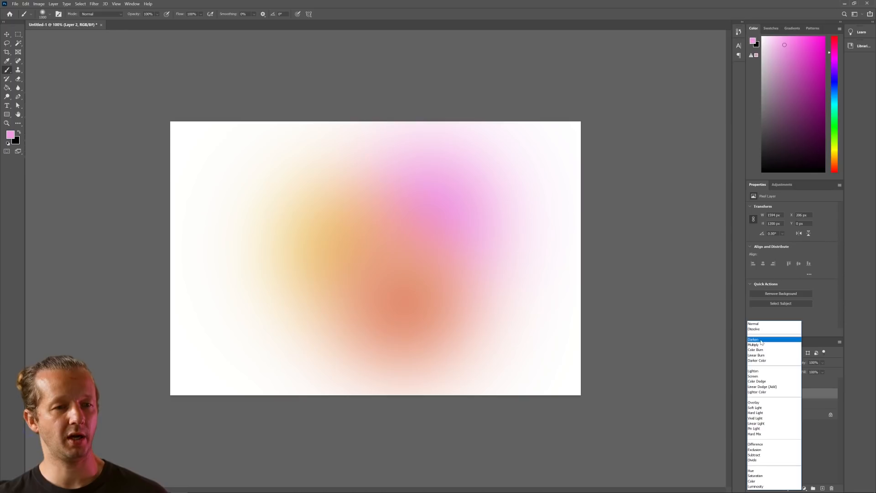
pyautogui.click(754, 339)
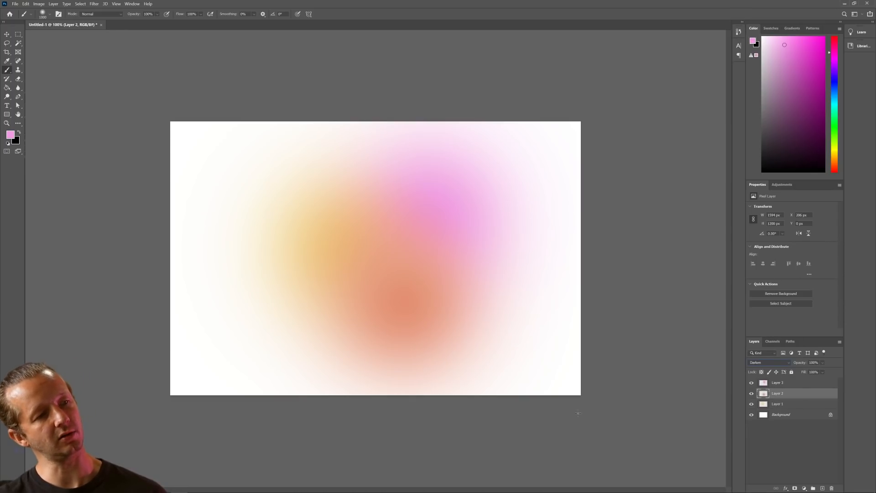
pyautogui.click(6, 35)
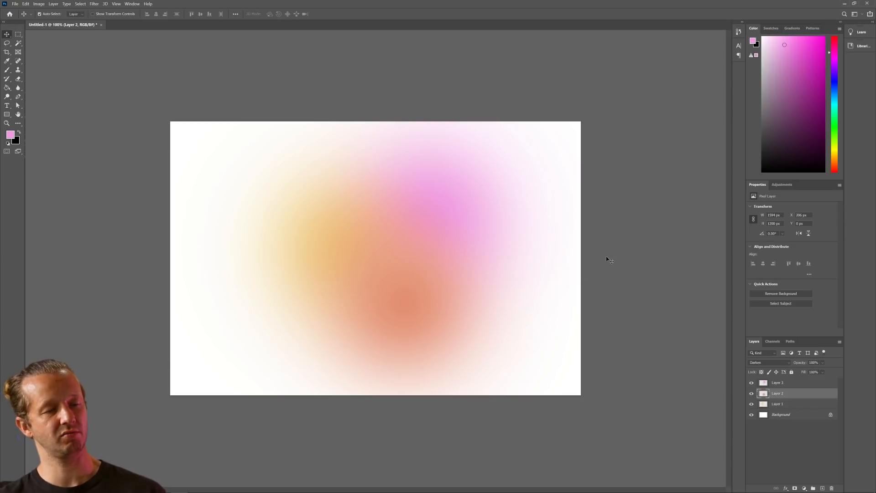
pyautogui.moveTo(526, 329)
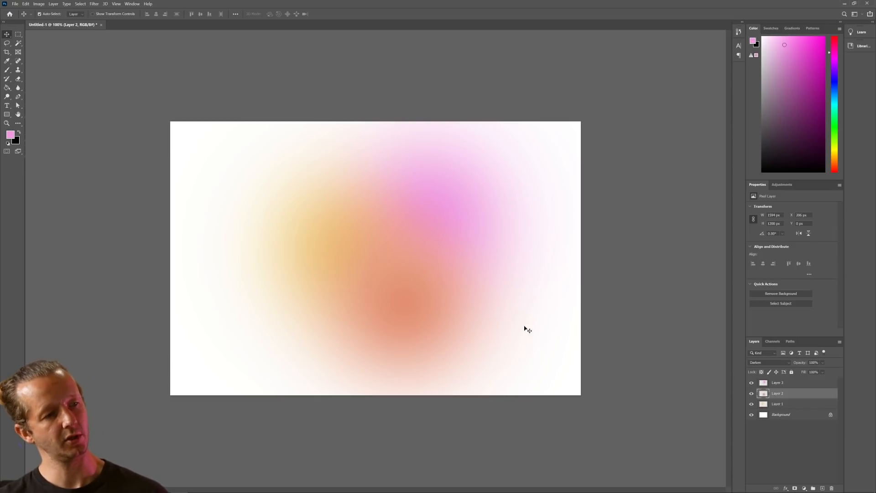
pyautogui.moveTo(451, 311)
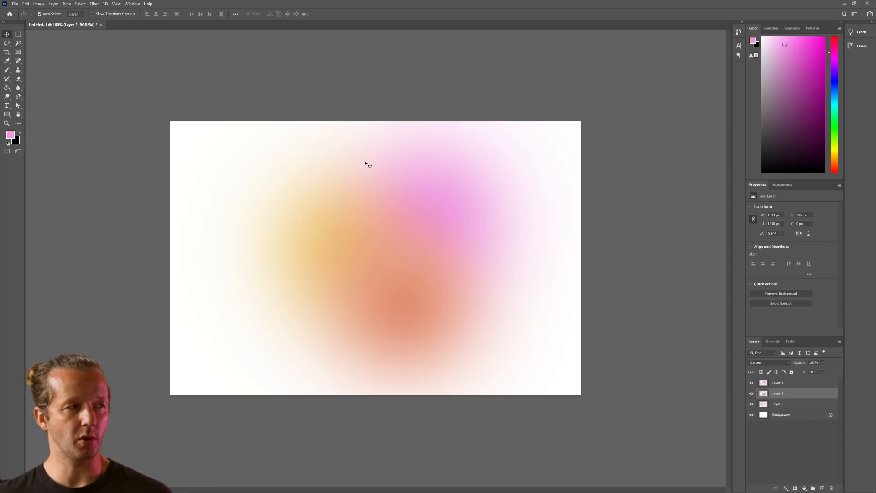
# - Select Layers 1 through 3 and group them into Group 1
pyautogui.click(778, 382)
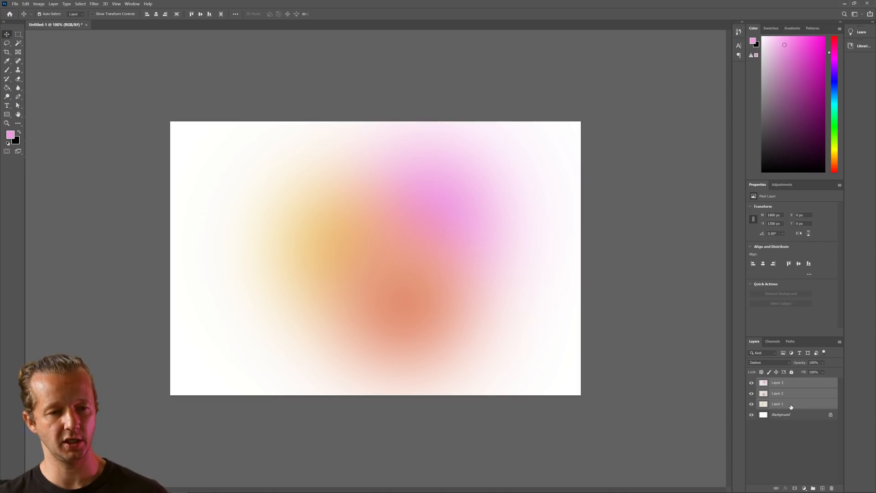
pyautogui.click(793, 382)
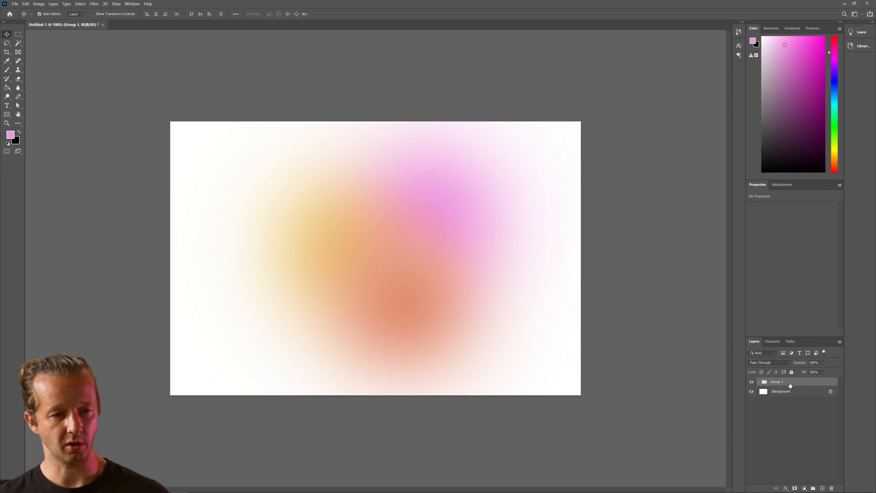
# - Convert Group 1 into a smart object with Filter > Convert for Smart Filters
pyautogui.click(93, 3)
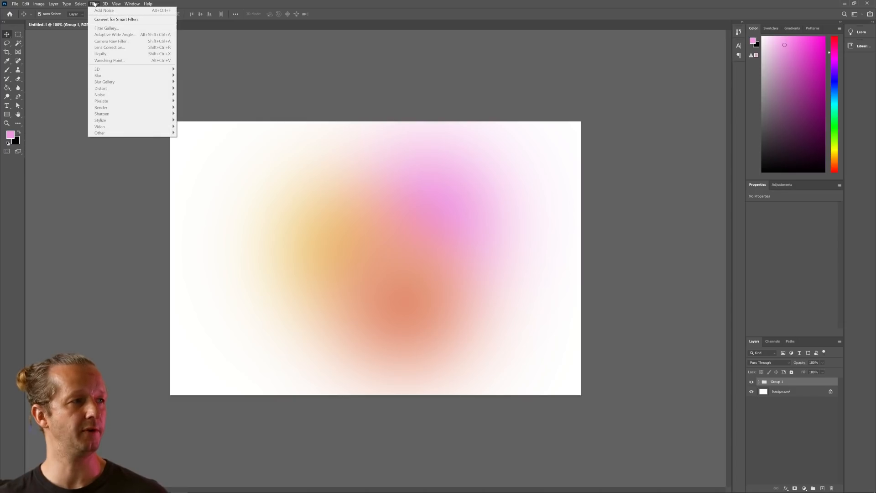
pyautogui.moveTo(130, 20)
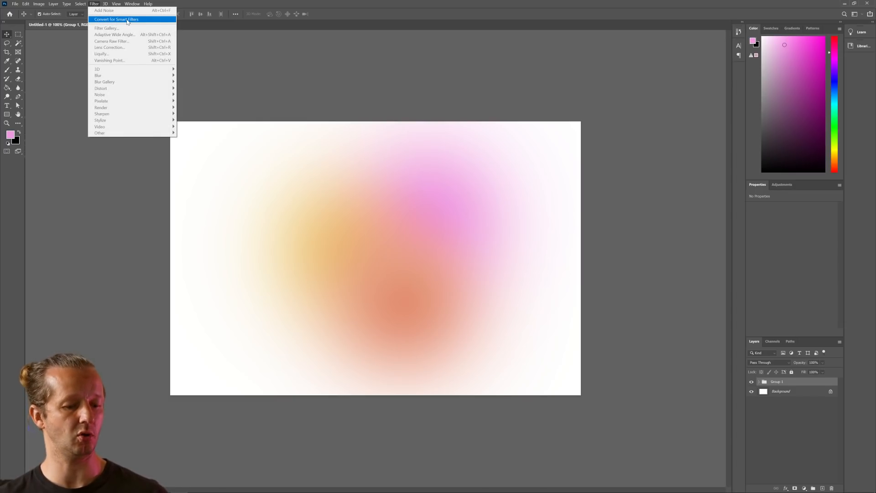
pyautogui.click(118, 19)
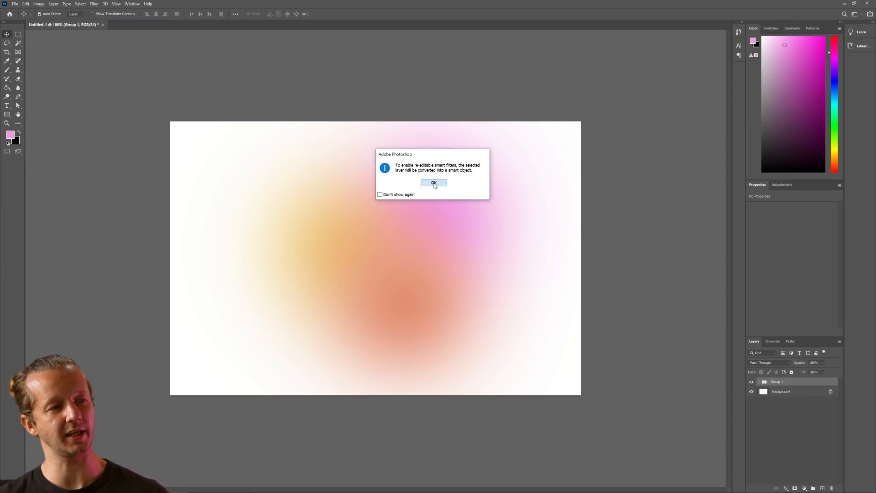
pyautogui.click(434, 183)
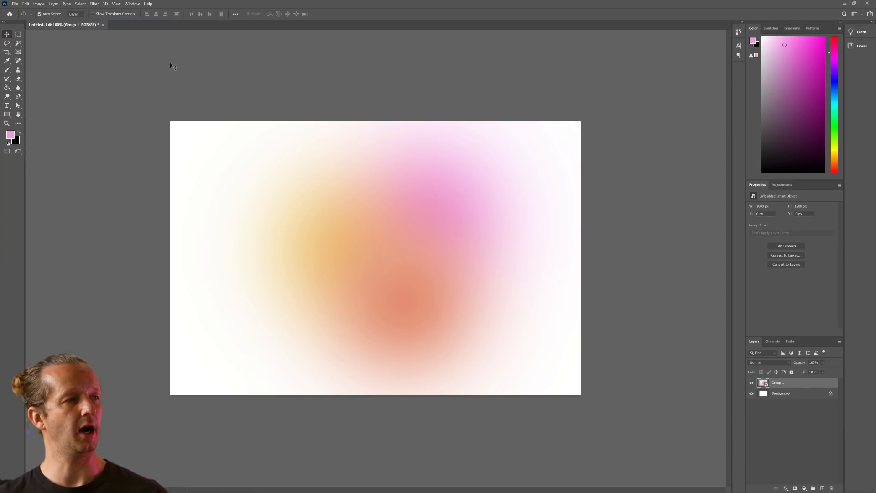
# - Apply Add Noise at about 3.4%, Uniform and Monochromatic, to the glow group
pyautogui.click(95, 3)
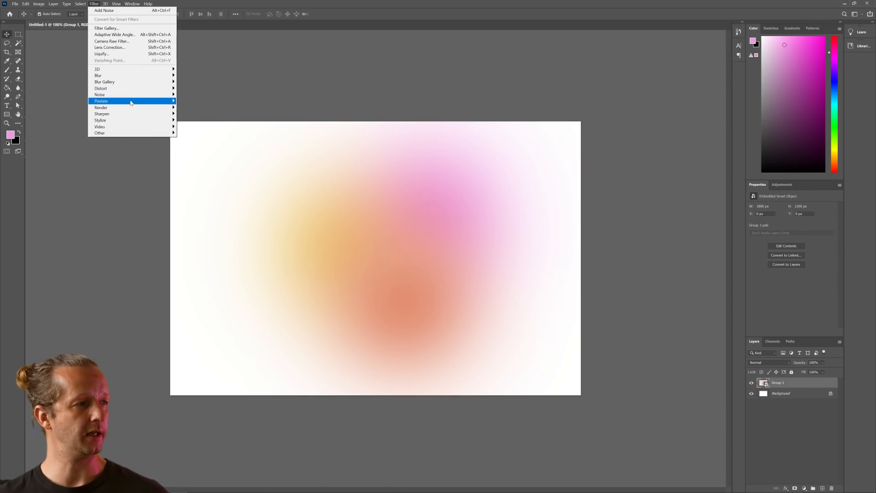
pyautogui.moveTo(123, 95)
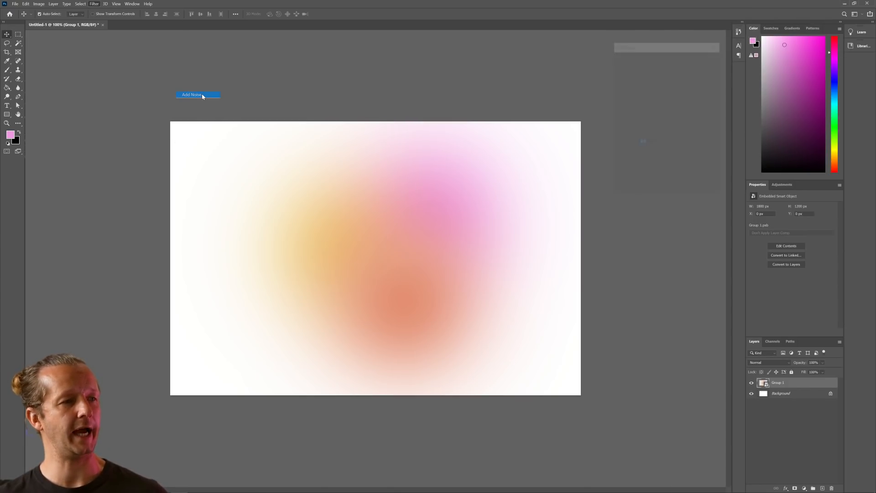
pyautogui.click(198, 95)
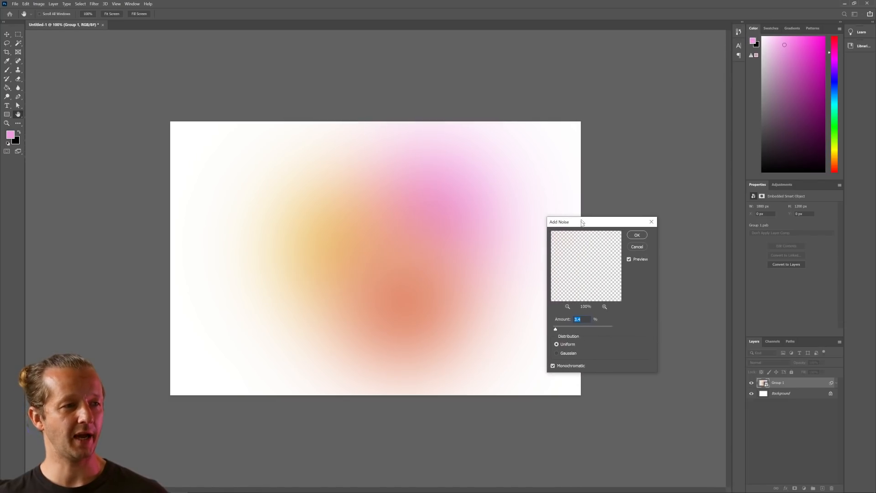
pyautogui.moveTo(581, 221); pyautogui.dragTo(578, 245)
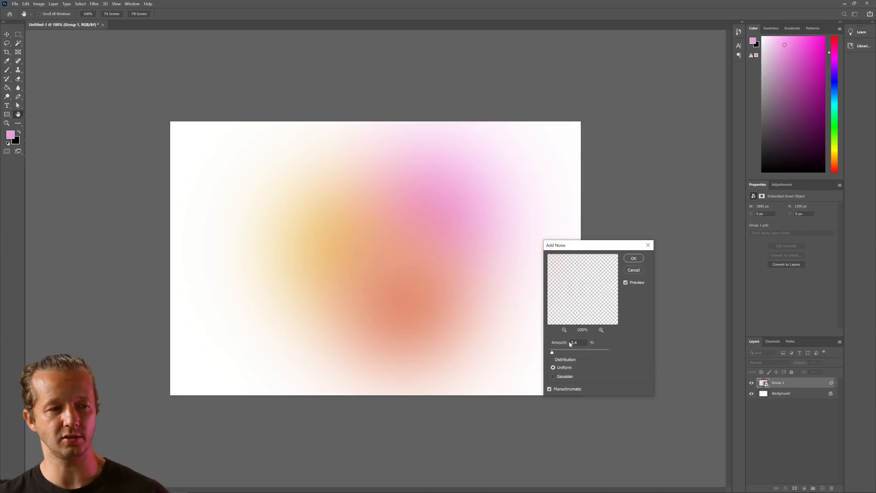
pyautogui.click(633, 258)
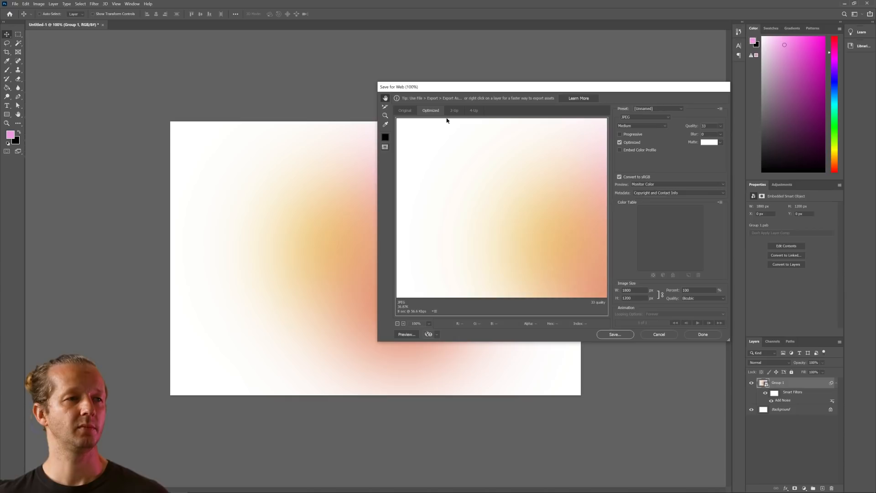
# - Save the grainy gradient for web as a JPEG named 'MYB' on the Desktop
pyautogui.click(644, 116)
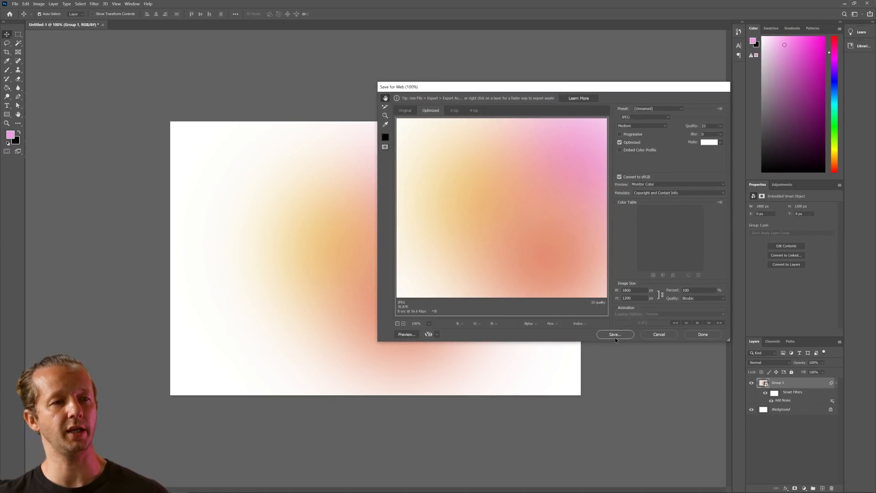
pyautogui.click(615, 335)
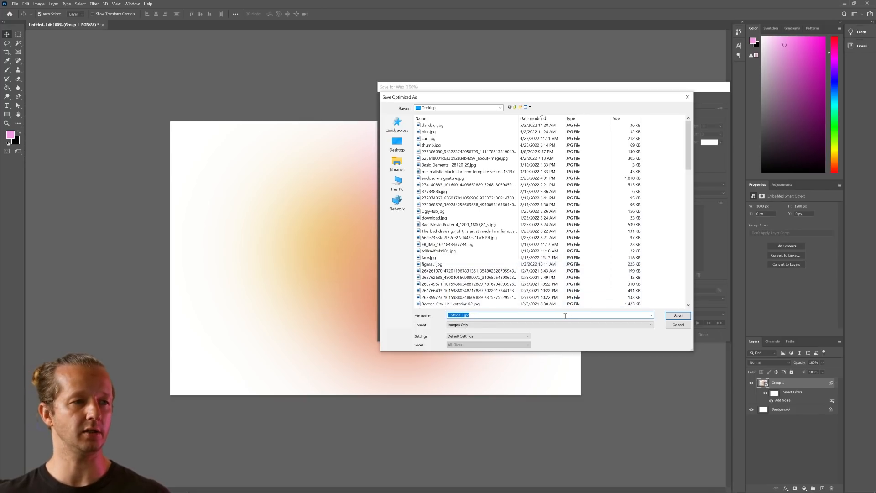
pyautogui.write('MYB')
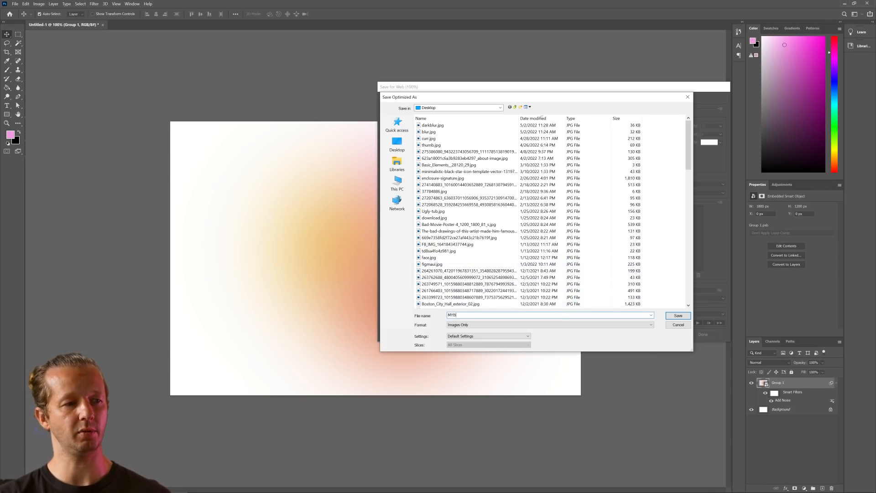
pyautogui.click(679, 316)
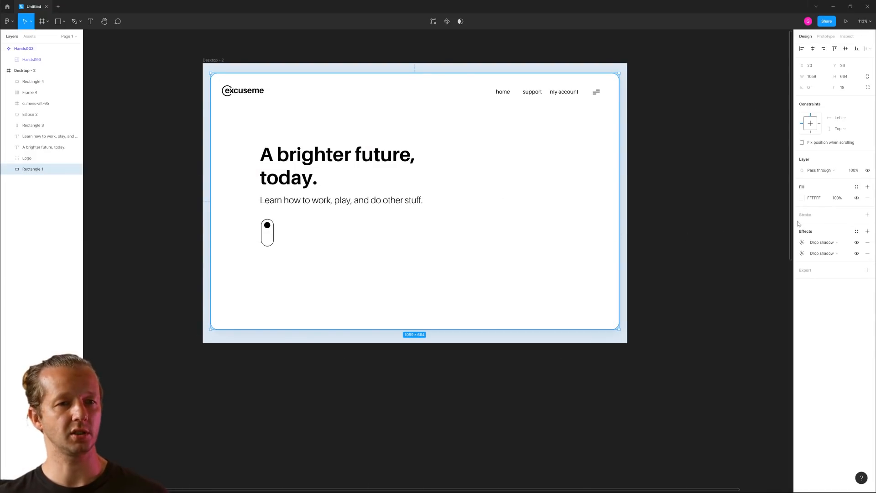
pyautogui.moveTo(499, 201)
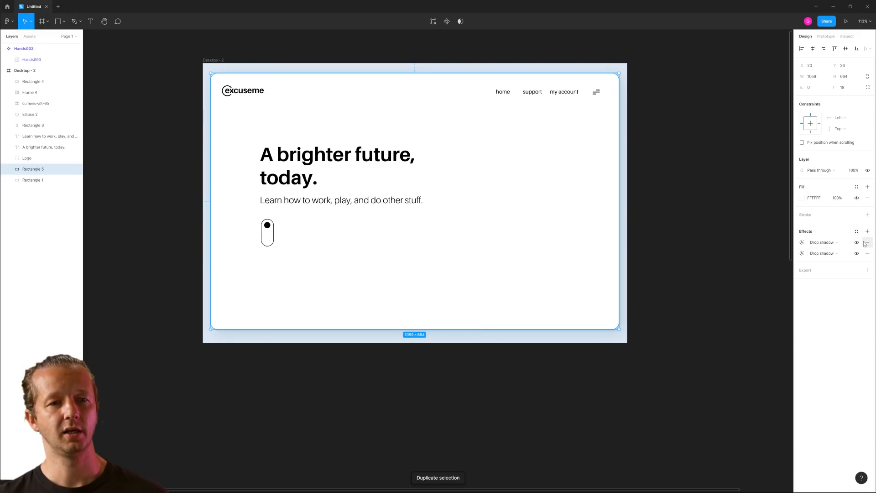
# - Remove the copy's drop shadows and fill it with the exported gradient JPEG image
pyautogui.click(867, 242)
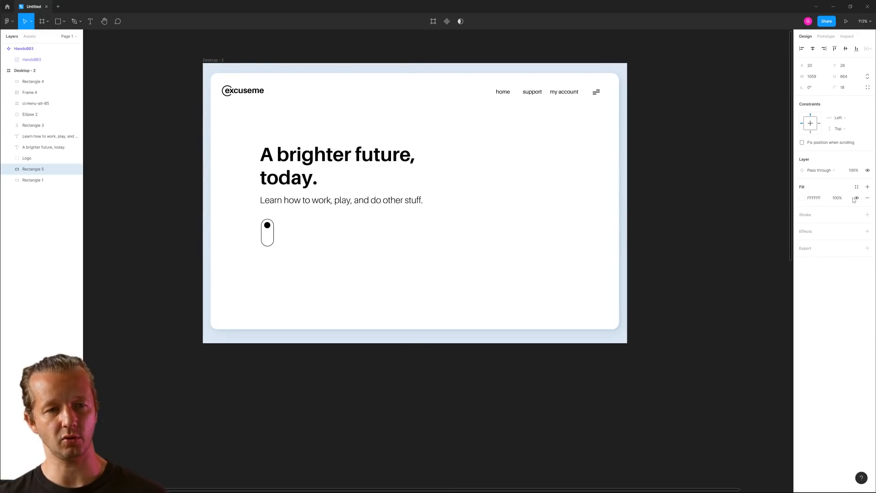
pyautogui.click(802, 198)
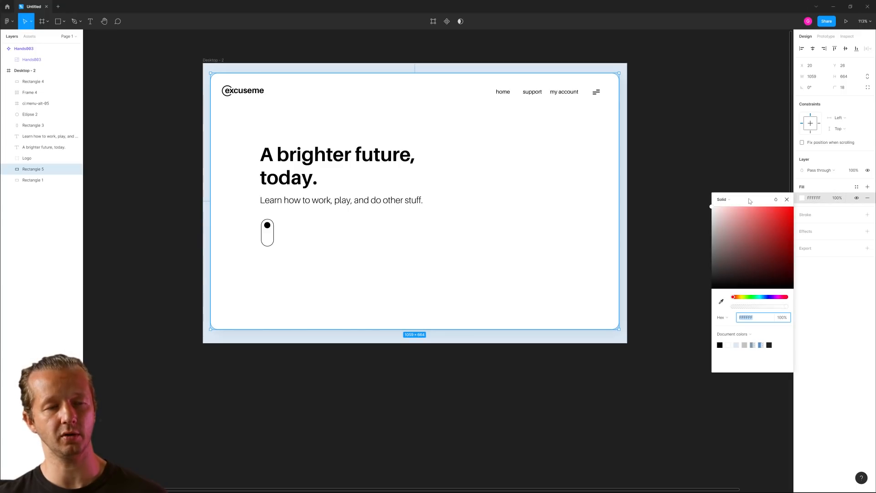
pyautogui.click(723, 199)
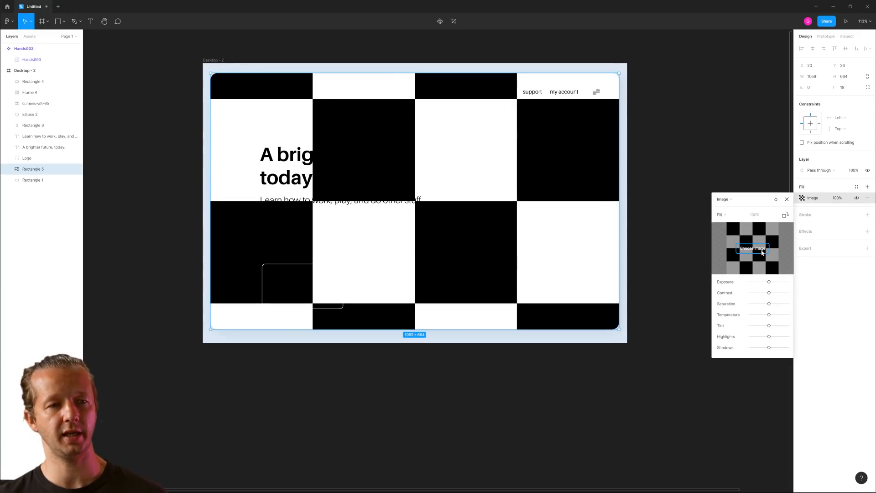
pyautogui.click(753, 248)
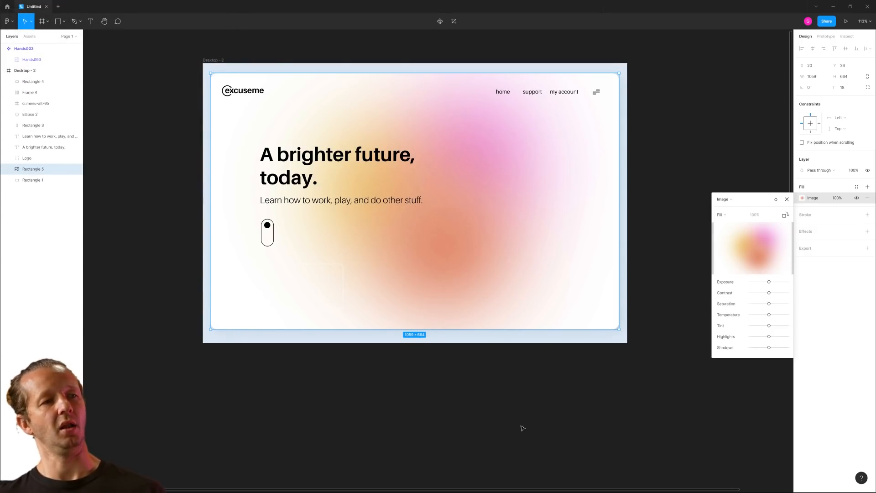
pyautogui.moveTo(514, 421)
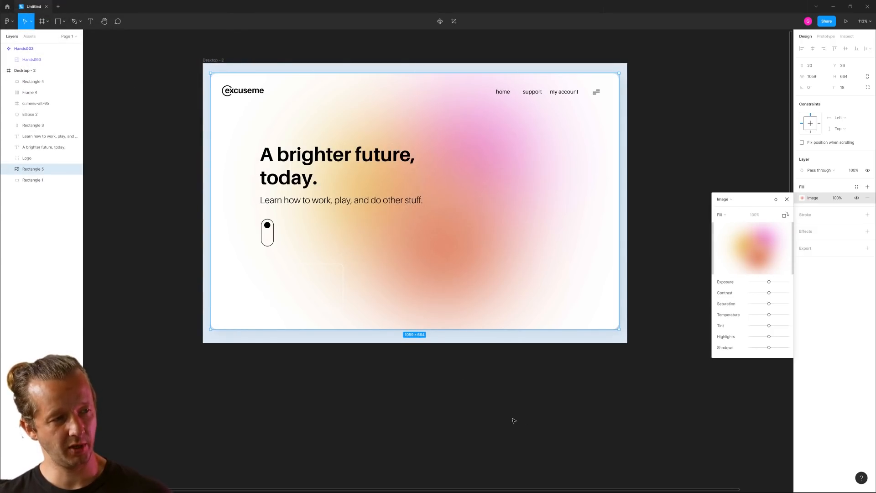
pyautogui.moveTo(583, 401)
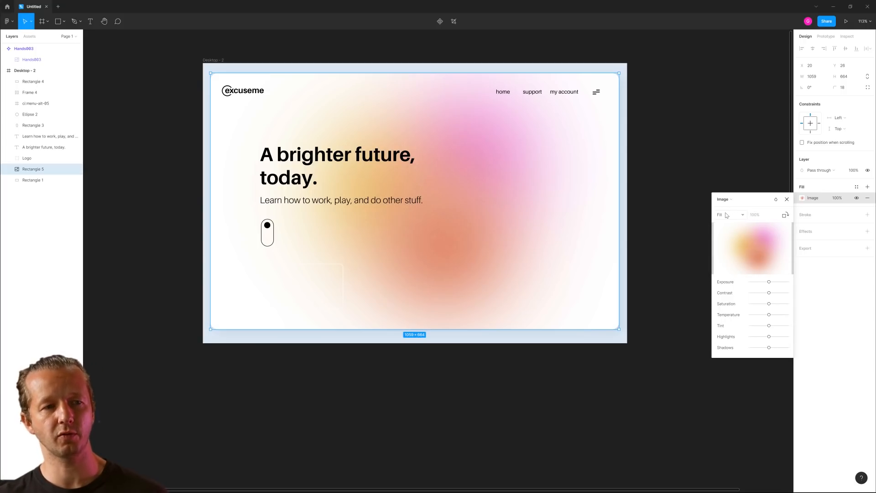
pyautogui.click(730, 214)
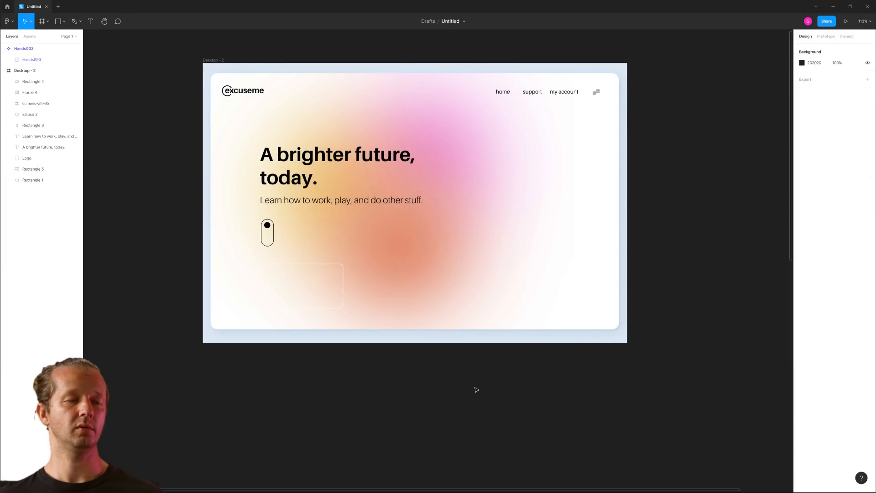
pyautogui.moveTo(406, 408)
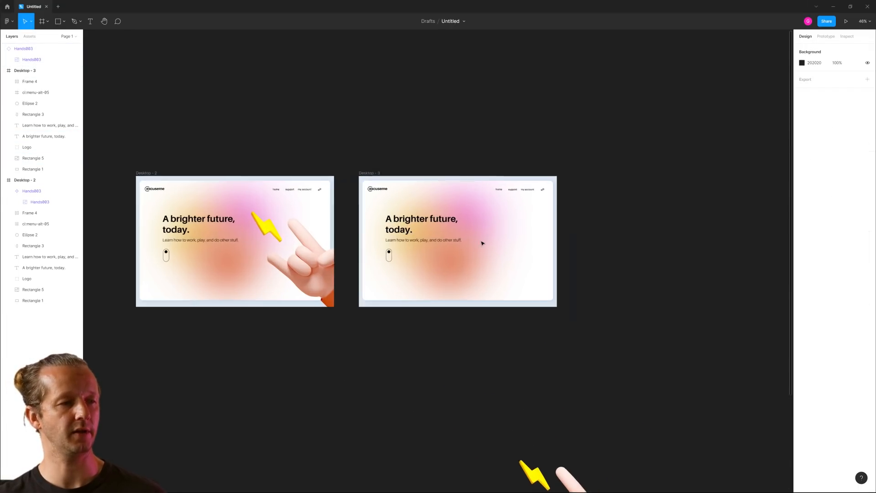
# - Zoom out to view Desktop - 2 and Desktop - 3 side by side
pyautogui.scroll(-3)
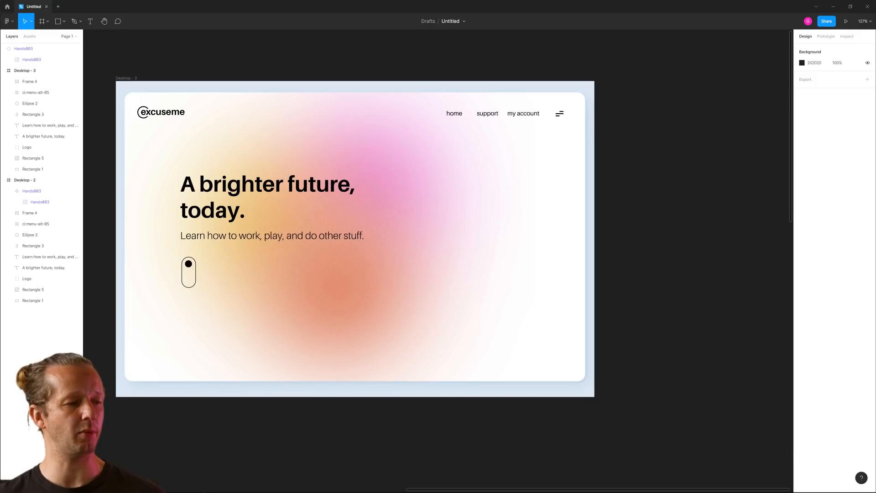
pyautogui.moveTo(761, 79)
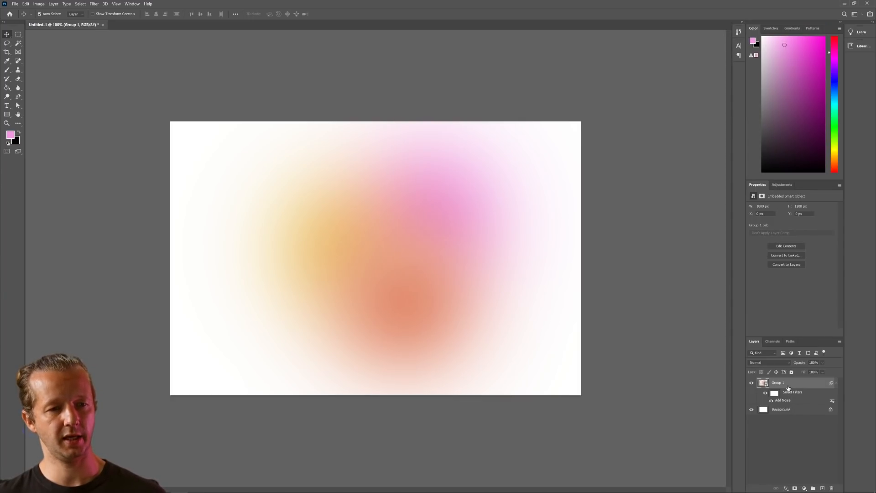
pyautogui.moveTo(792, 386)
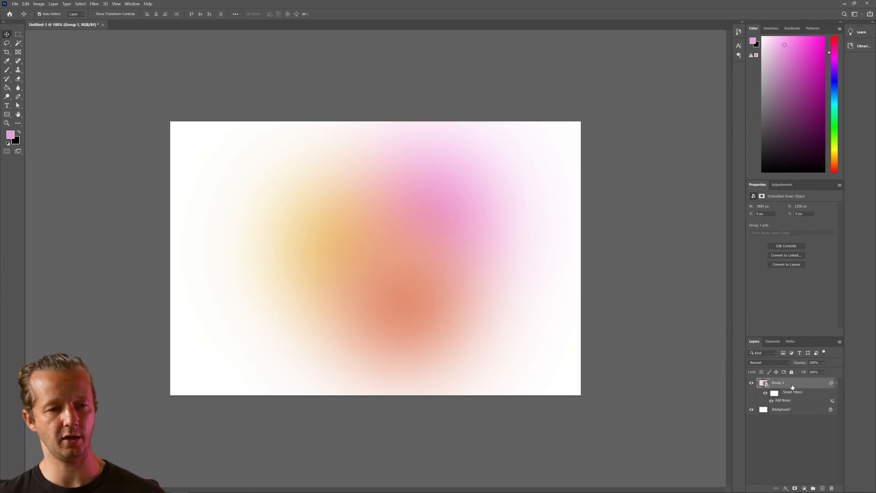
# - Convert the Photoshop background into a layer and make an artboard from the gradient group
pyautogui.rightClick(778, 383)
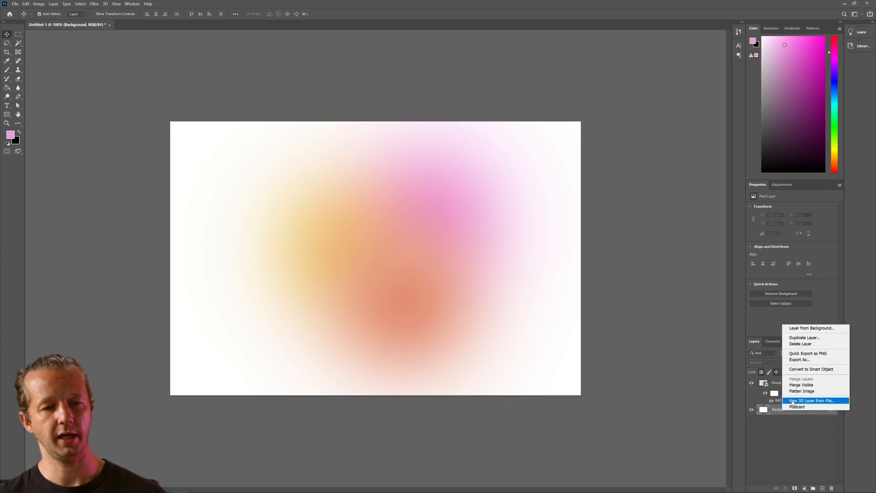
pyautogui.moveTo(808, 365)
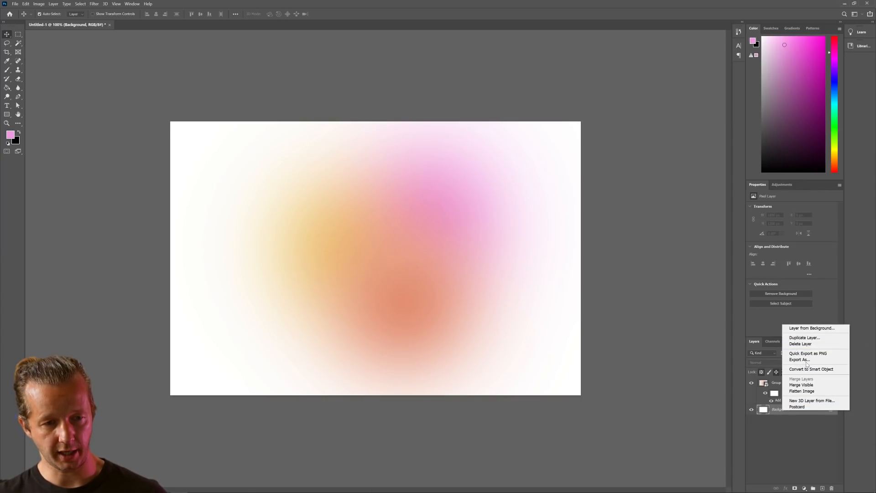
pyautogui.click(812, 327)
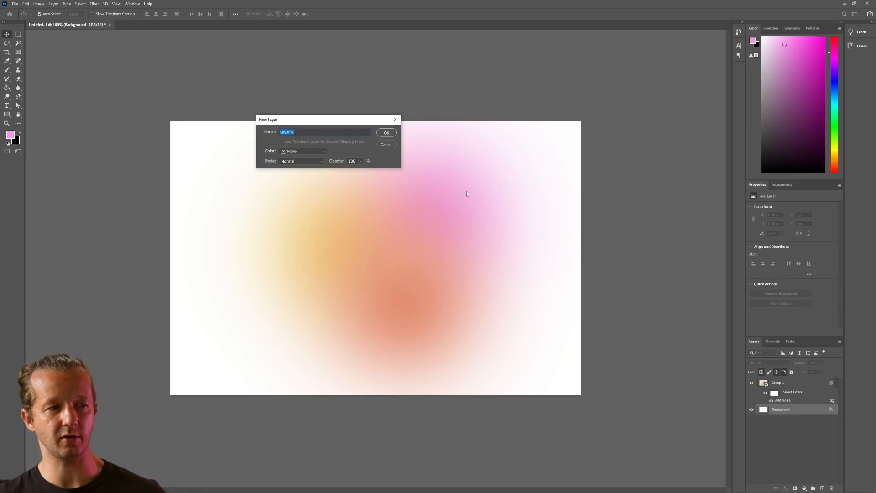
pyautogui.click(386, 132)
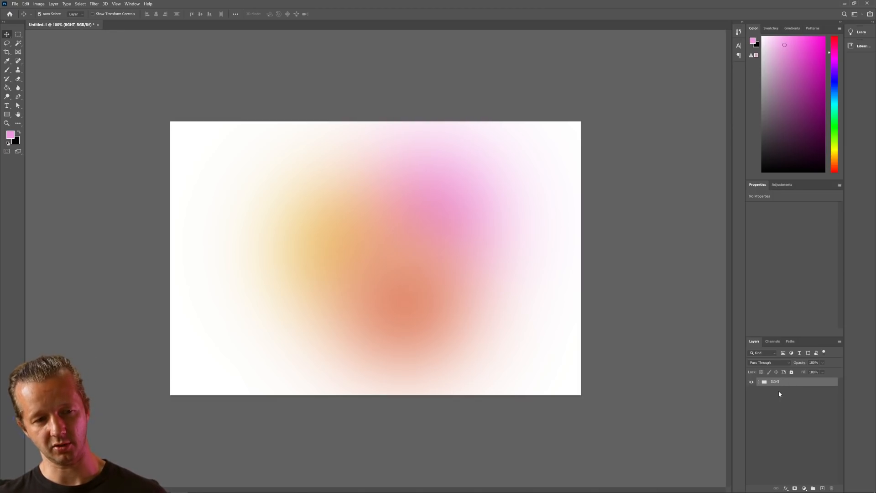
pyautogui.rightClick(776, 382)
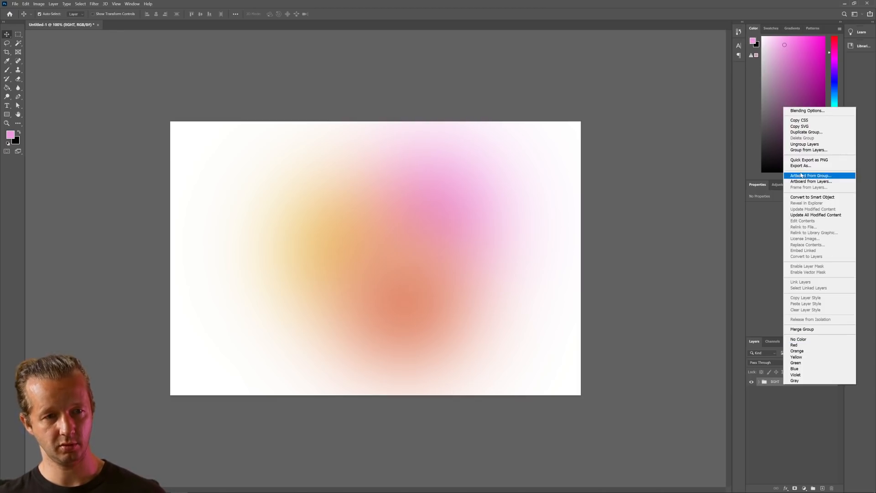
pyautogui.click(807, 132)
pyautogui.write('dark')
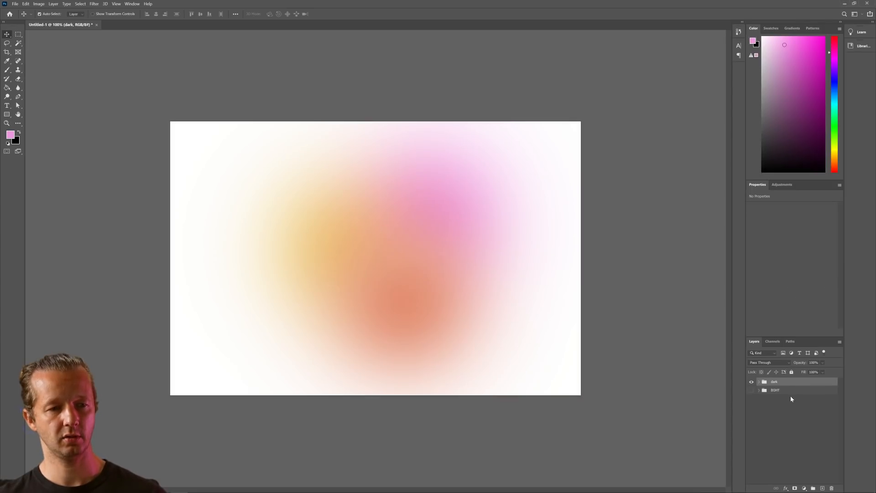
# - Show the dark group, select Group 1, and save it for web as a JPEG
pyautogui.click(760, 381)
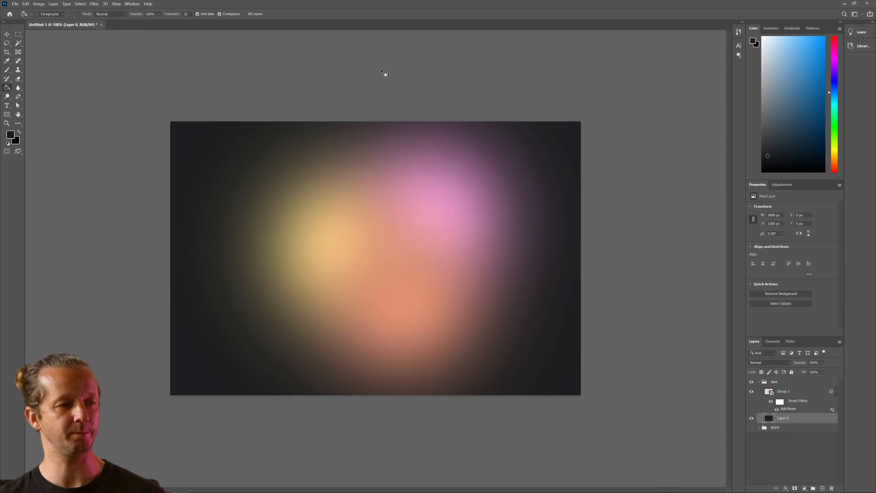
pyautogui.moveTo(383, 288)
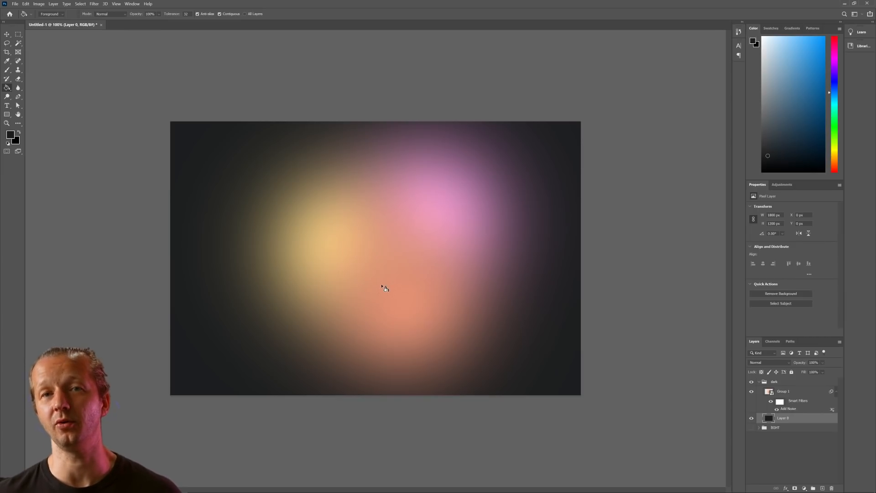
pyautogui.moveTo(381, 326)
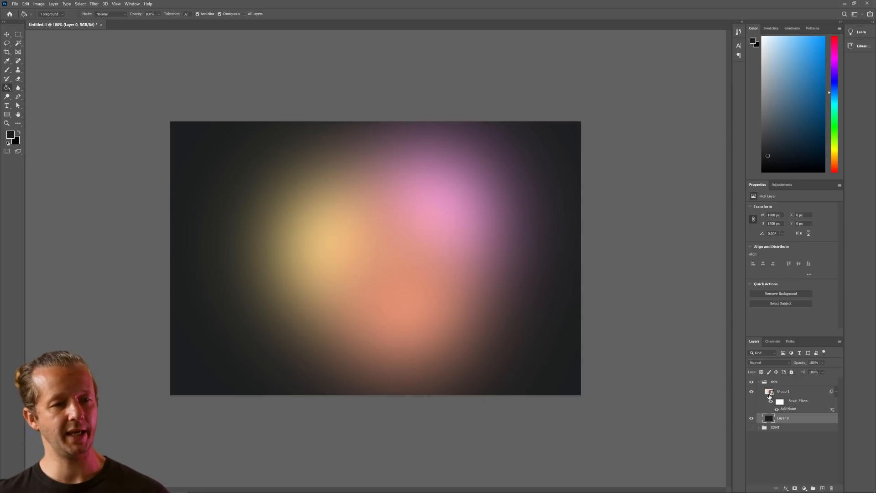
pyautogui.click(784, 391)
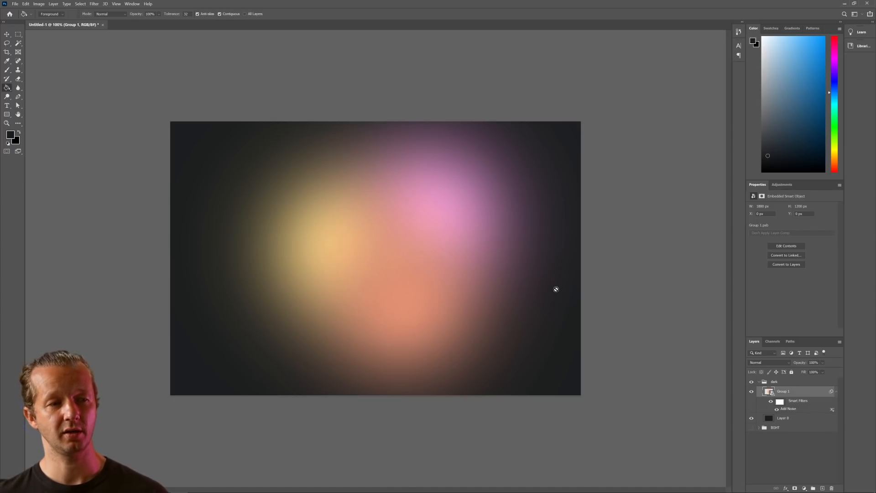
pyautogui.moveTo(448, 222)
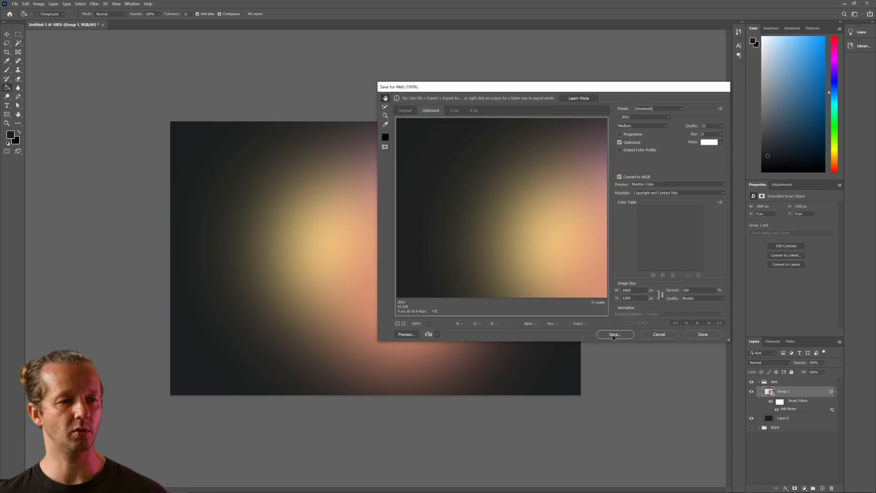
pyautogui.click(615, 334)
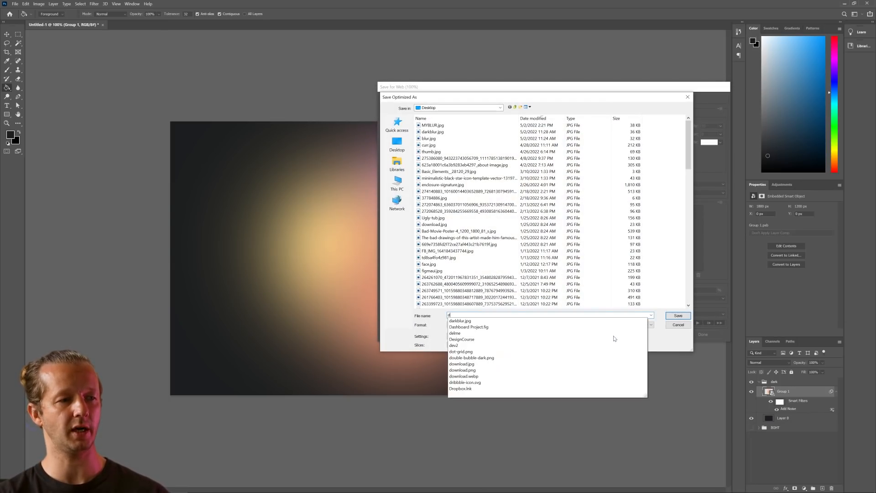
pyautogui.click(678, 315)
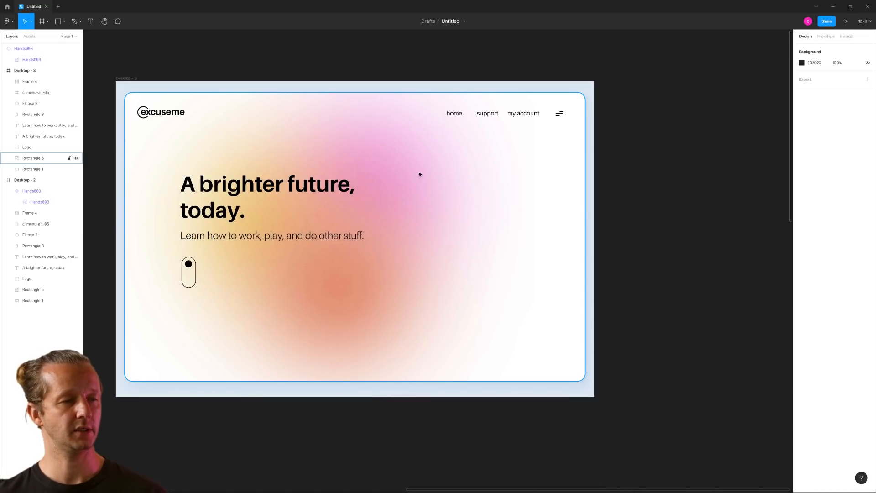
# - Replace Rectangle 5's image fill with the dark gradient JPEG
pyautogui.click(32, 157)
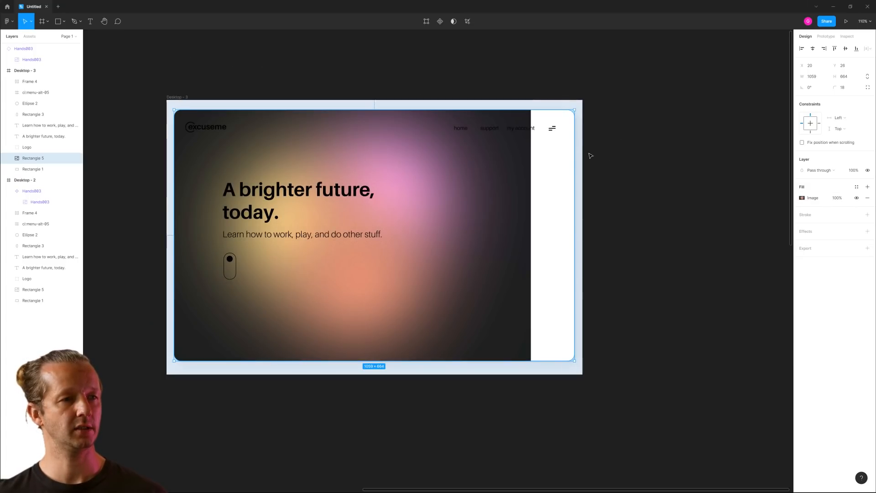
pyautogui.moveTo(98, 183)
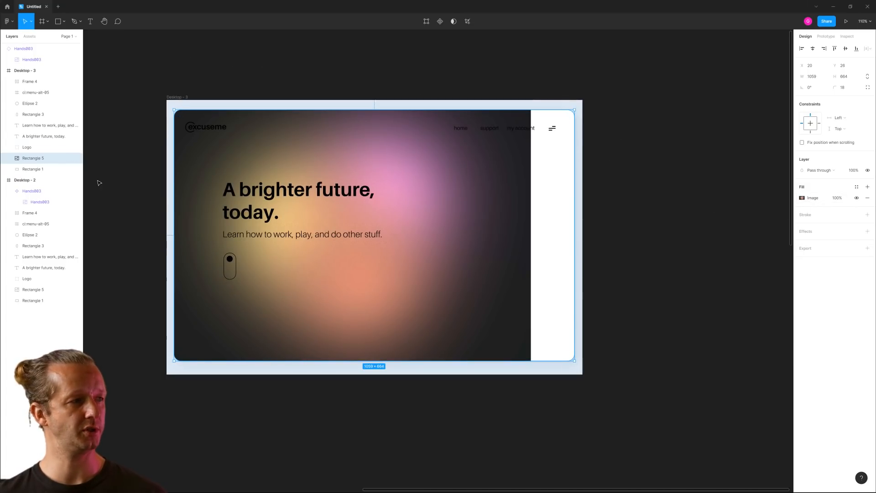
pyautogui.click(33, 169)
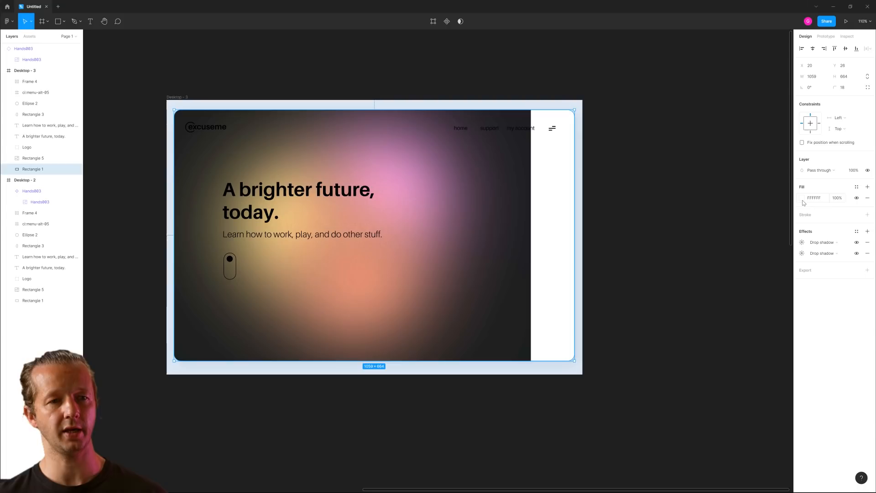
pyautogui.click(802, 198)
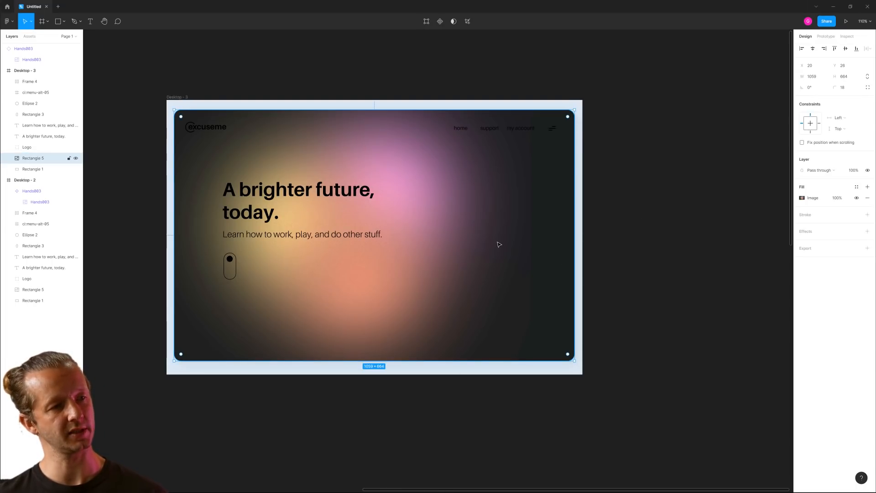
pyautogui.click(803, 198)
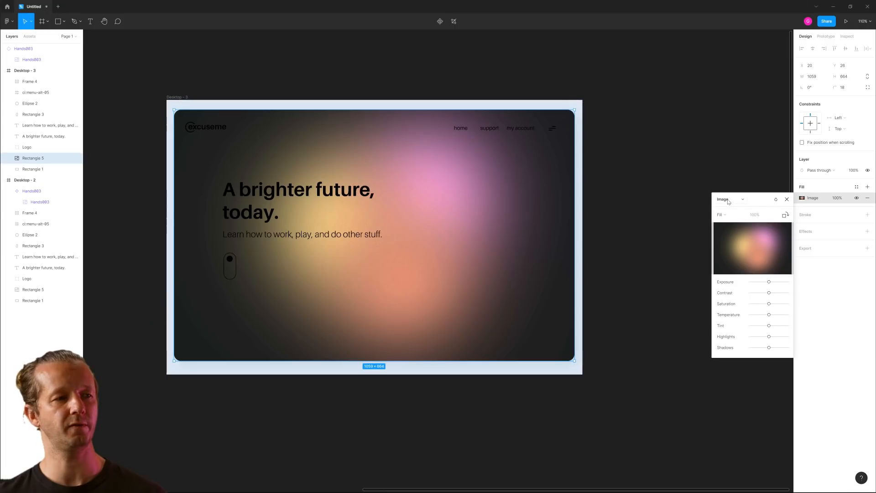
# - Give the Desktop - 3 frame a dark background fill colour
pyautogui.click(787, 199)
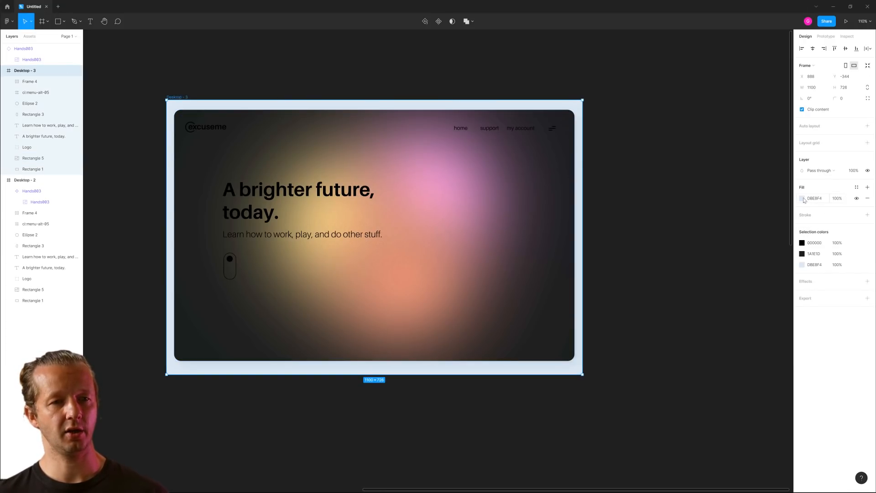
pyautogui.click(804, 198)
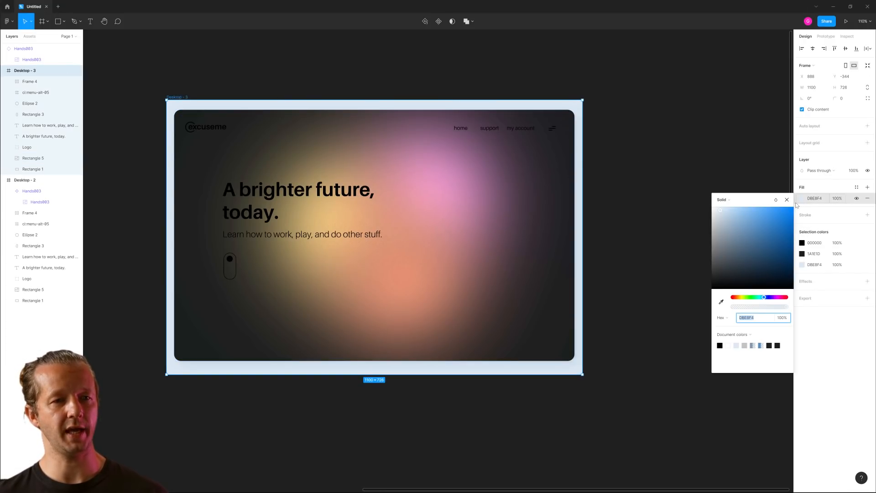
pyautogui.click(721, 301)
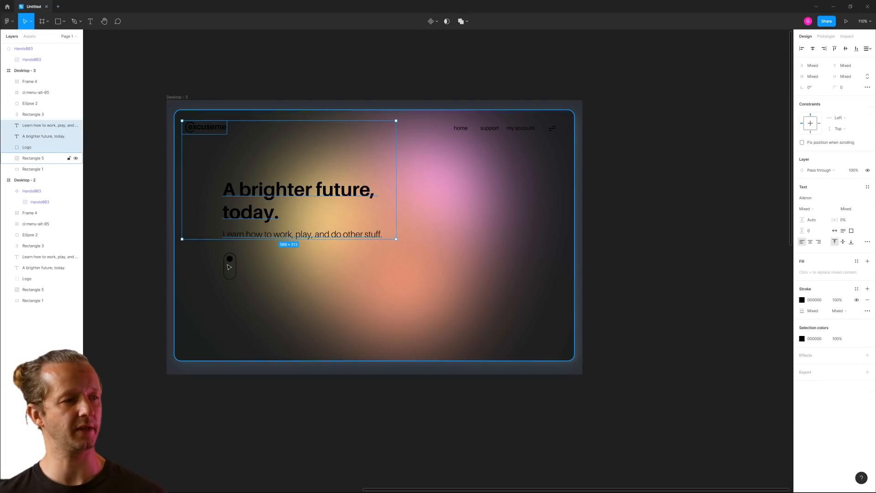
# - Set the card content's stroke and black selection colour to white FFFFFF
pyautogui.moveTo(289, 239); pyautogui.dragTo(288, 279)
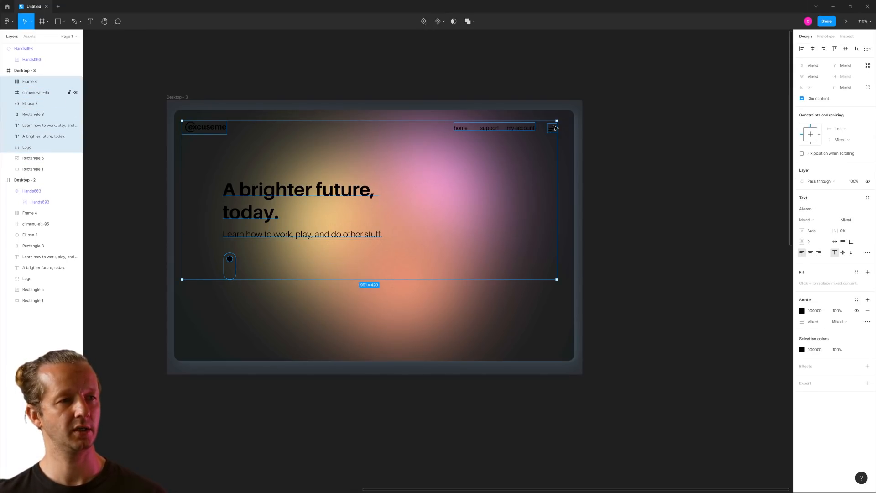
pyautogui.click(802, 311)
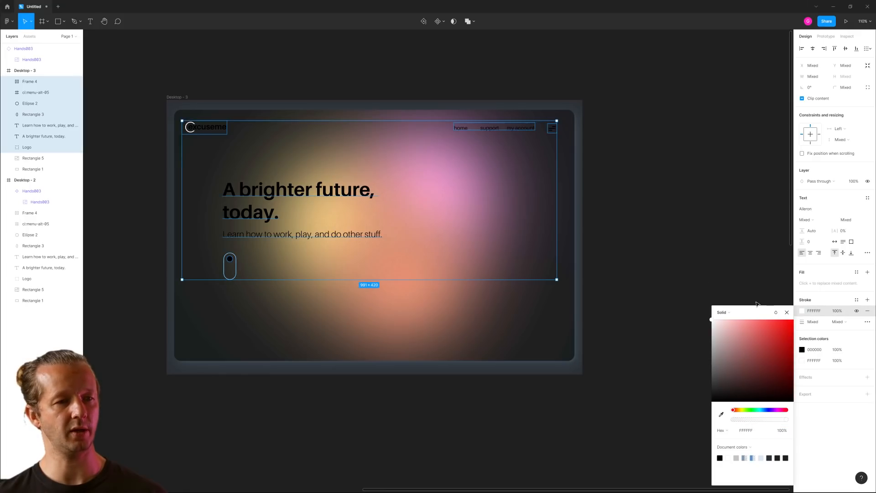
pyautogui.click(787, 313)
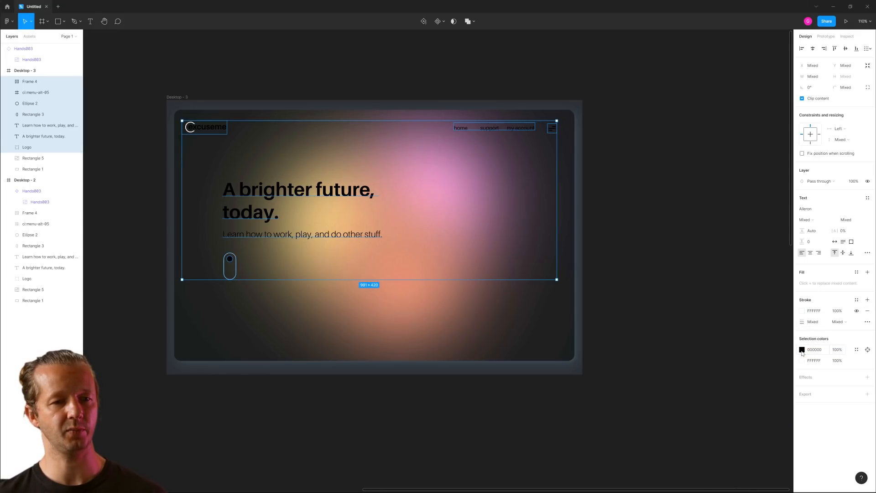
pyautogui.click(802, 350)
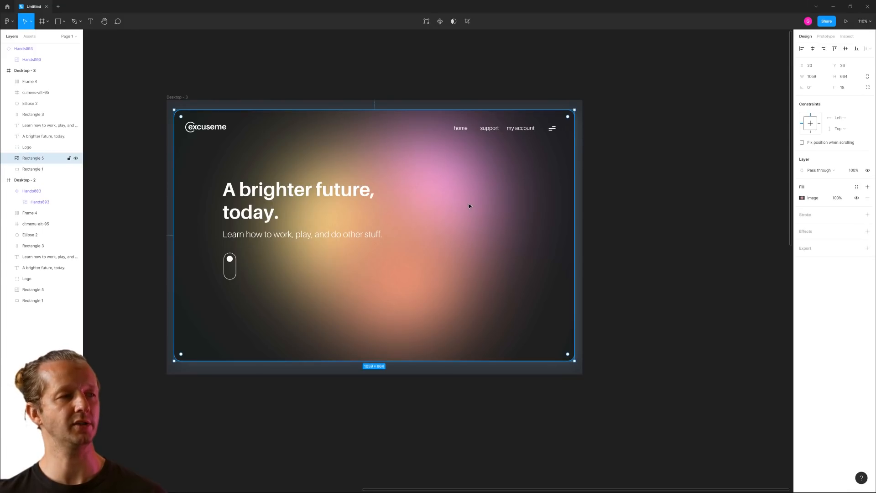
pyautogui.moveTo(490, 205)
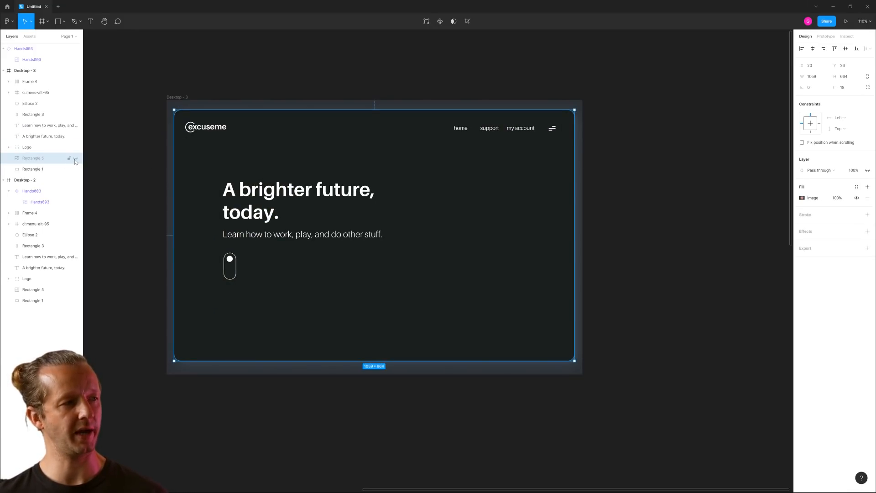
# - Make Rectangle 5 visible again and open its image fill adjustments
pyautogui.click(76, 158)
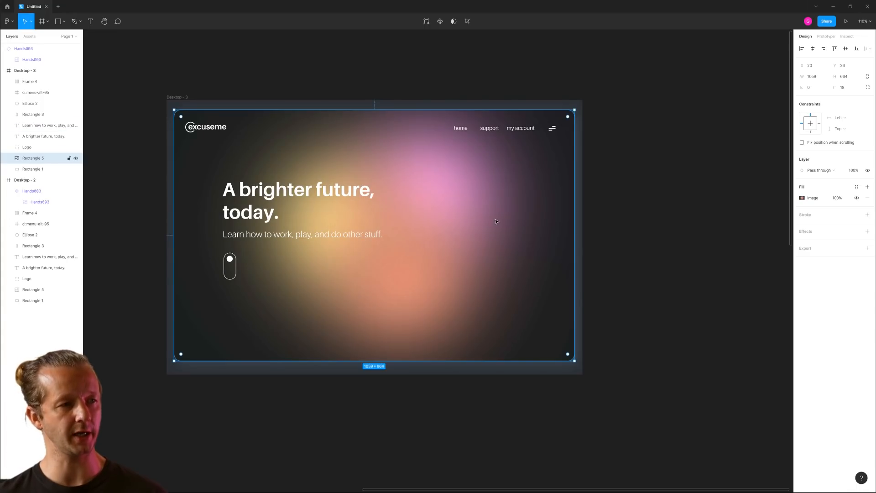
pyautogui.click(802, 198)
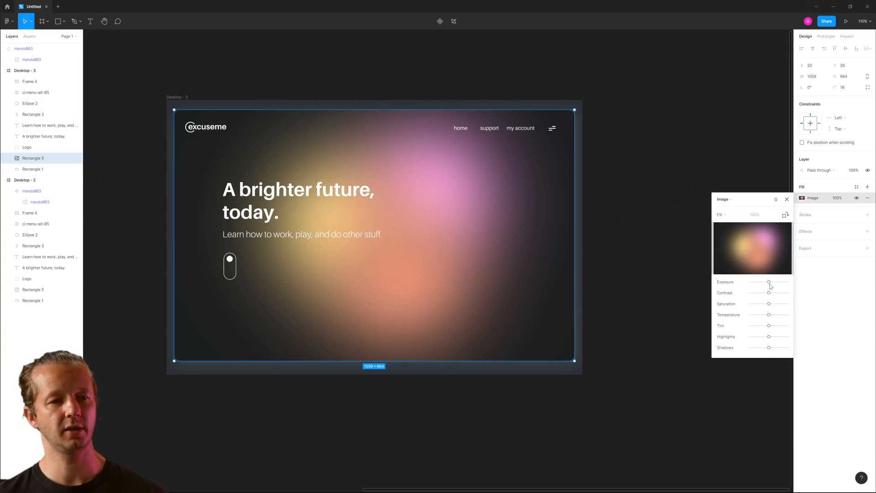
# - Tweak exposure, contrast and saturation, and shift temperature and tint toward cool blue-green
pyautogui.moveTo(769, 281); pyautogui.dragTo(755, 282)
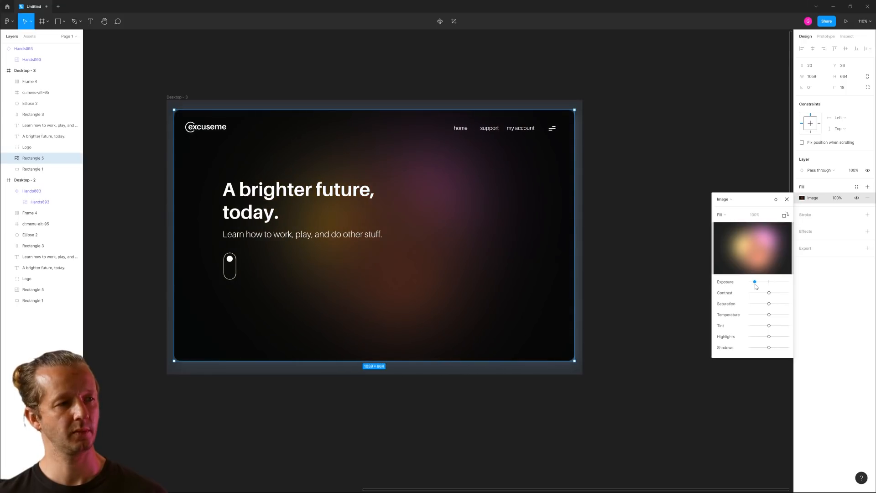
pyautogui.moveTo(755, 282); pyautogui.dragTo(774, 282)
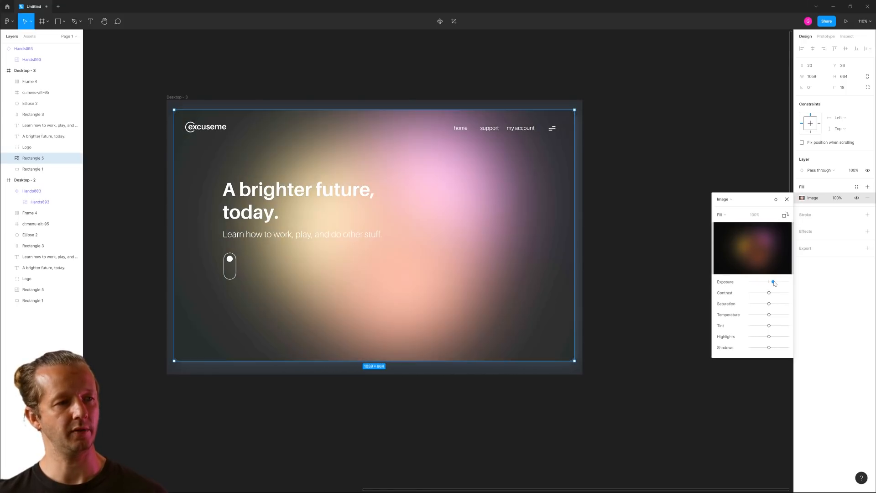
pyautogui.moveTo(774, 282); pyautogui.dragTo(764, 282)
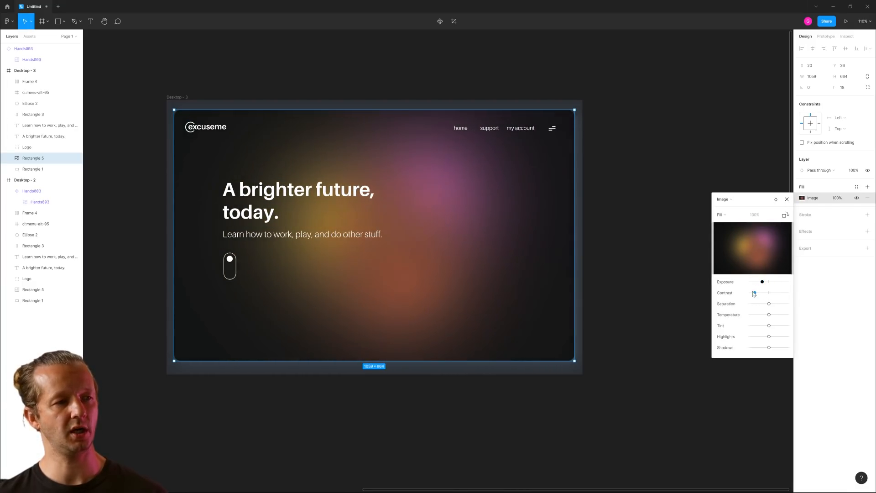
pyautogui.moveTo(754, 293); pyautogui.dragTo(768, 293)
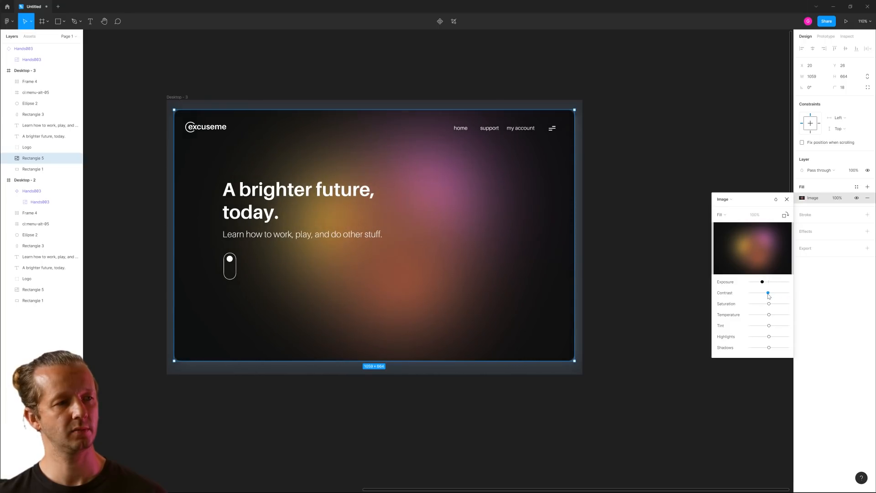
pyautogui.moveTo(769, 304); pyautogui.dragTo(763, 303)
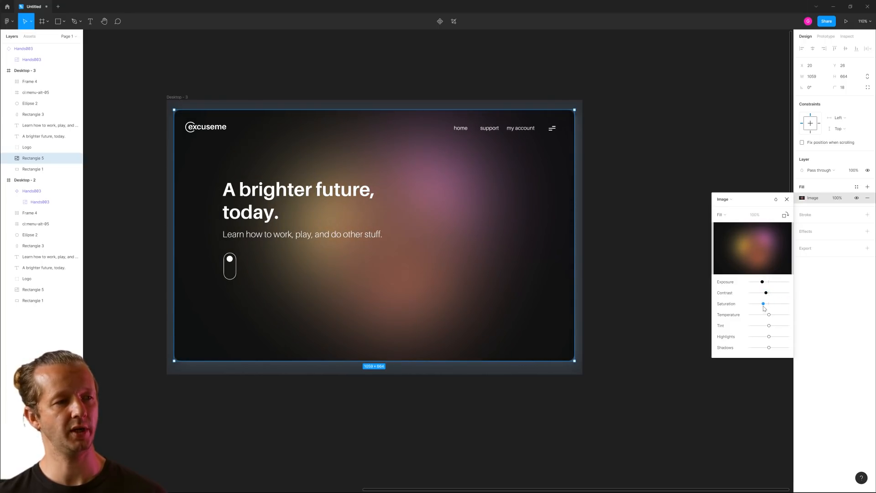
pyautogui.moveTo(764, 304); pyautogui.dragTo(769, 304)
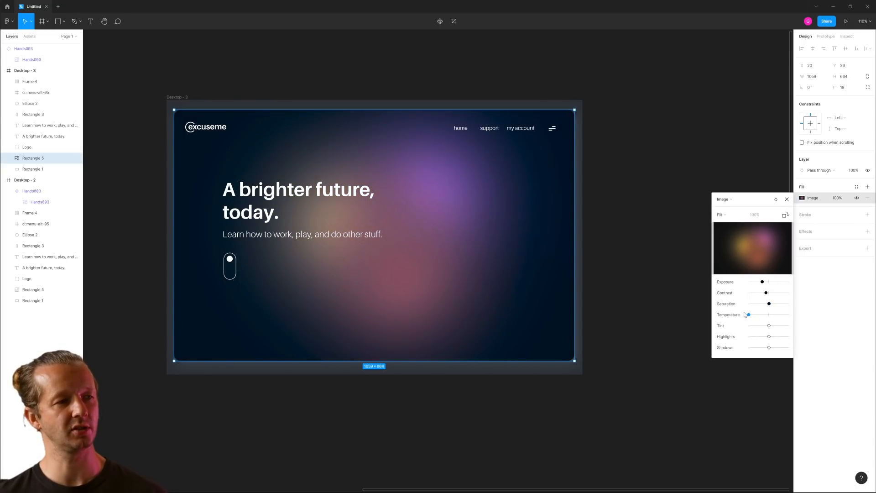
pyautogui.moveTo(748, 314); pyautogui.dragTo(749, 315)
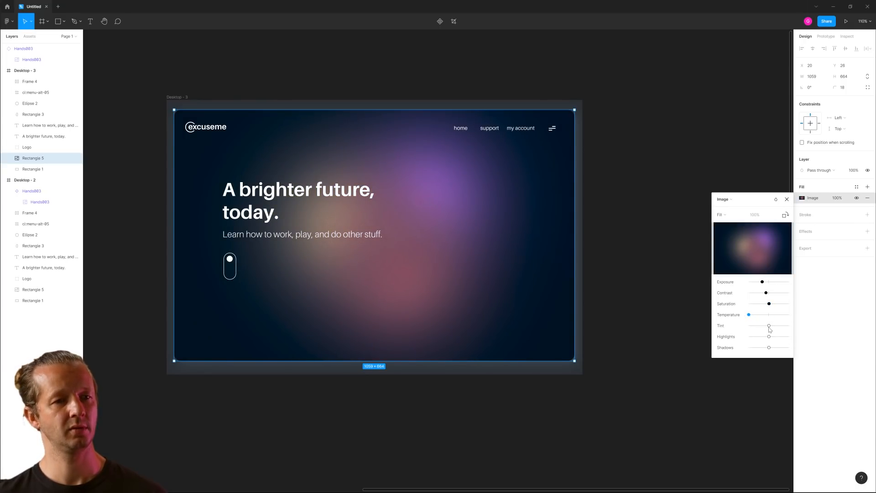
pyautogui.moveTo(769, 326); pyautogui.dragTo(754, 326)
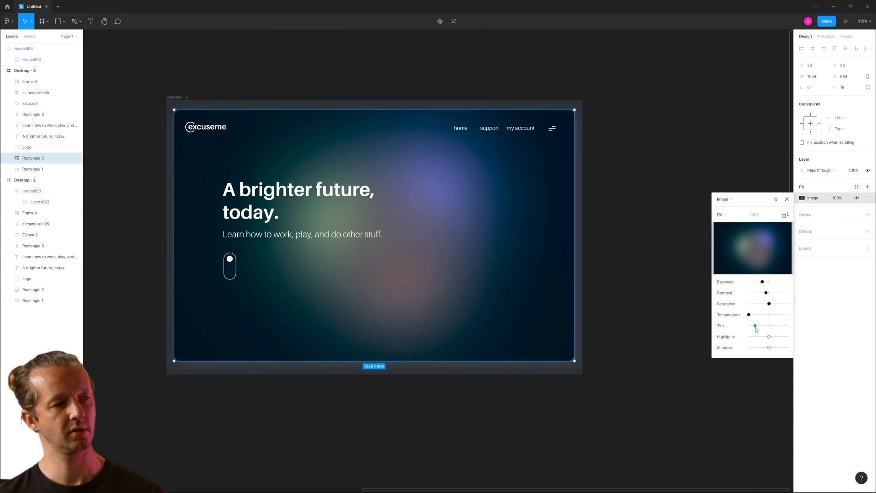
# - Fine-tune the image highlights through several slider adjustments
pyautogui.moveTo(770, 337); pyautogui.dragTo(760, 337)
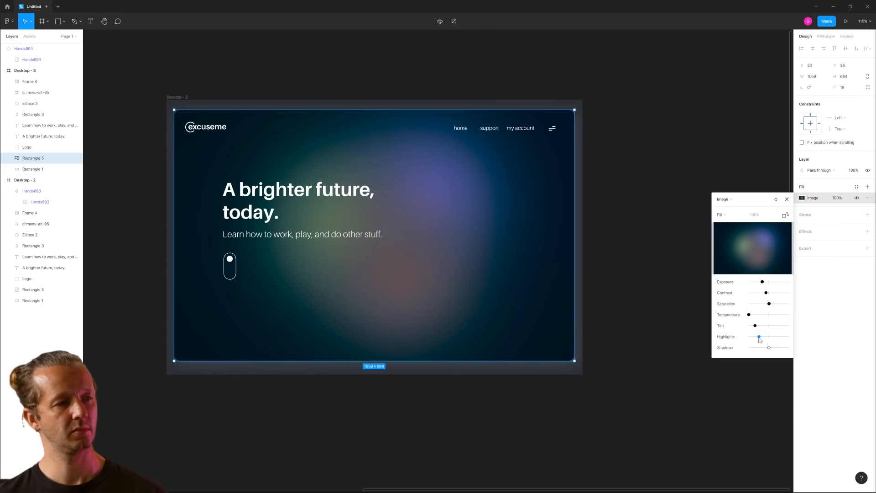
pyautogui.moveTo(759, 337); pyautogui.dragTo(774, 337)
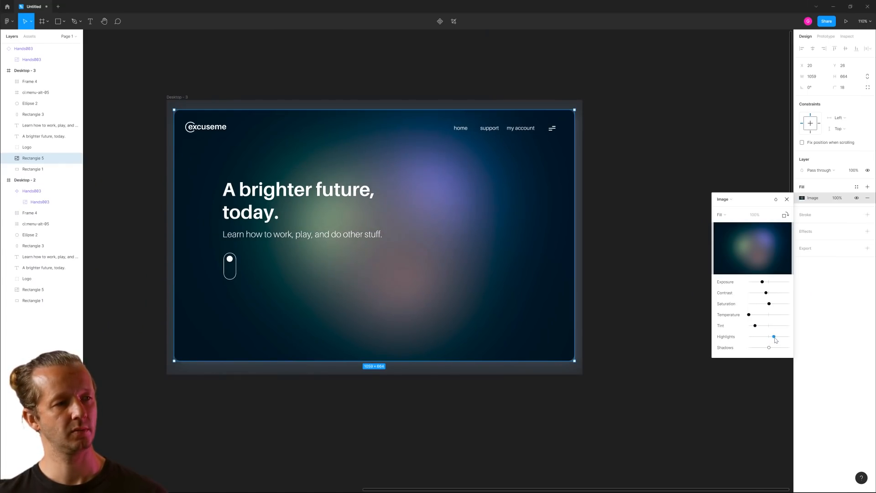
pyautogui.moveTo(774, 337); pyautogui.dragTo(776, 336)
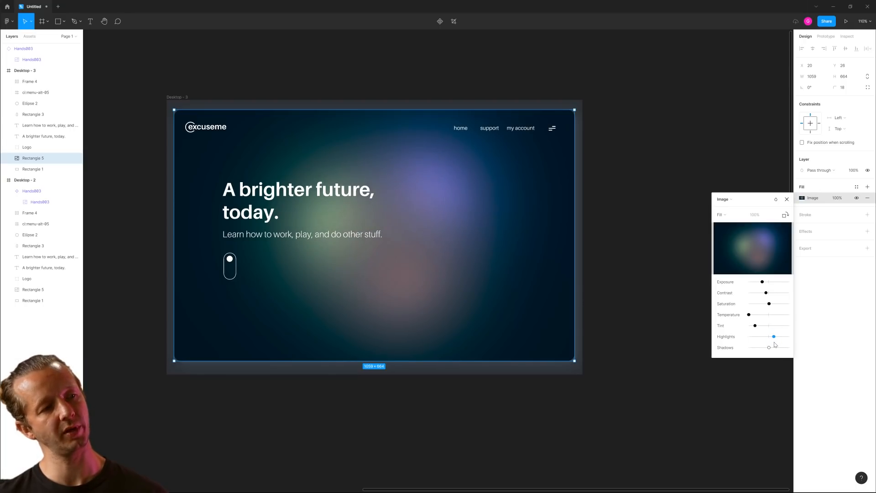
pyautogui.moveTo(774, 336); pyautogui.dragTo(769, 336)
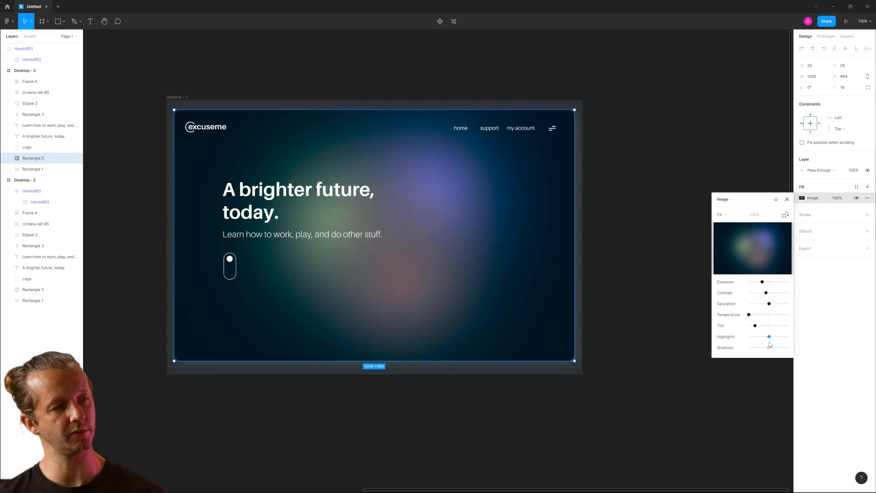
pyautogui.moveTo(769, 336); pyautogui.dragTo(789, 336)
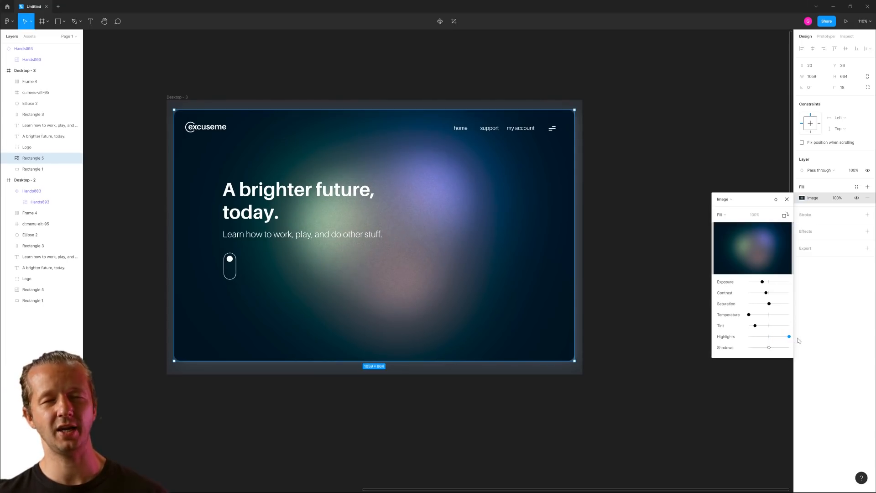
pyautogui.moveTo(788, 336); pyautogui.dragTo(768, 336)
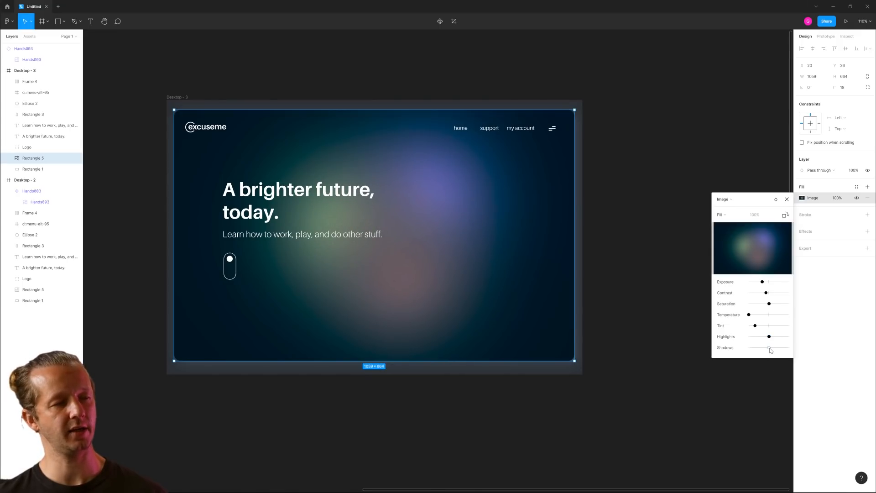
# - Darken the image shadows and settle the exposure slightly lower
pyautogui.moveTo(769, 348); pyautogui.dragTo(754, 347)
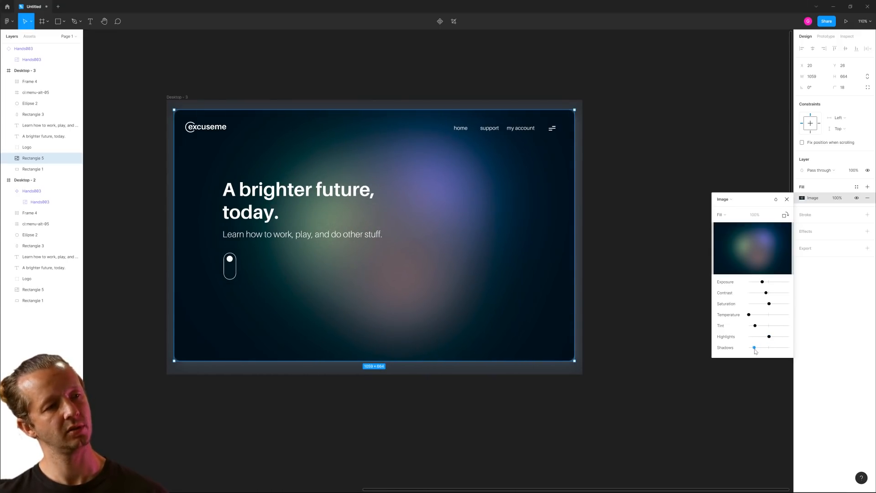
pyautogui.moveTo(755, 348); pyautogui.dragTo(758, 348)
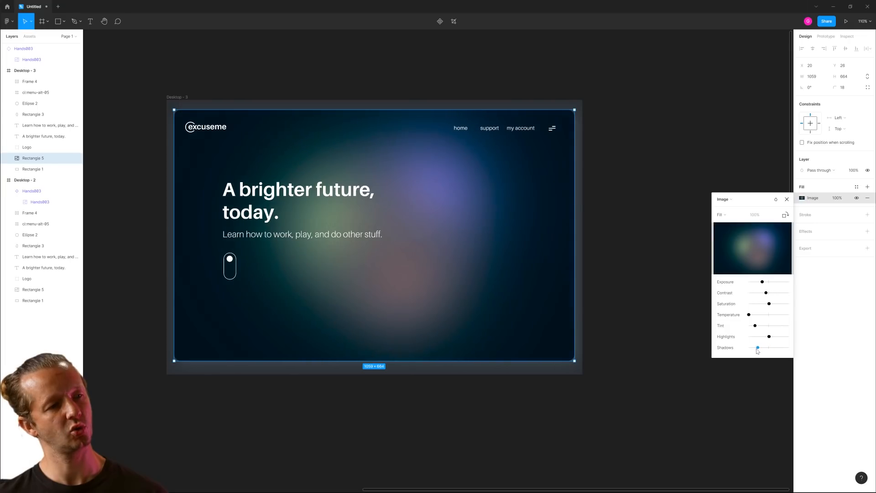
pyautogui.moveTo(758, 346); pyautogui.dragTo(759, 347)
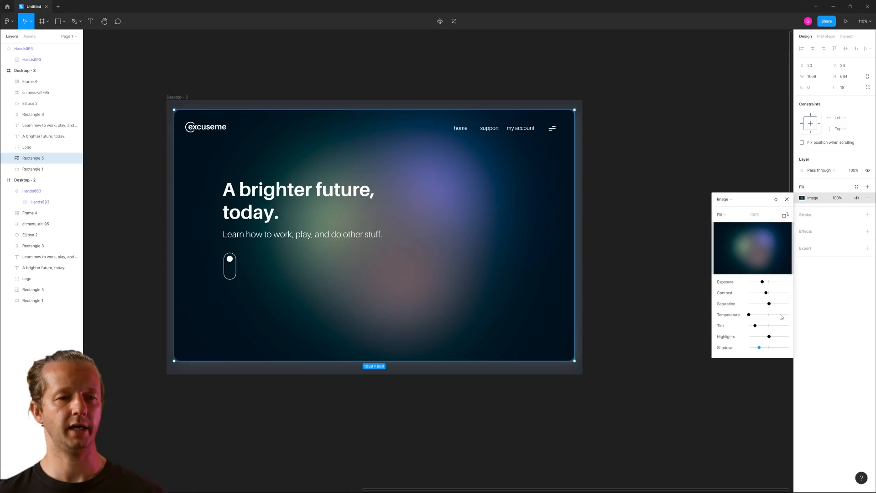
pyautogui.moveTo(762, 282); pyautogui.dragTo(757, 282)
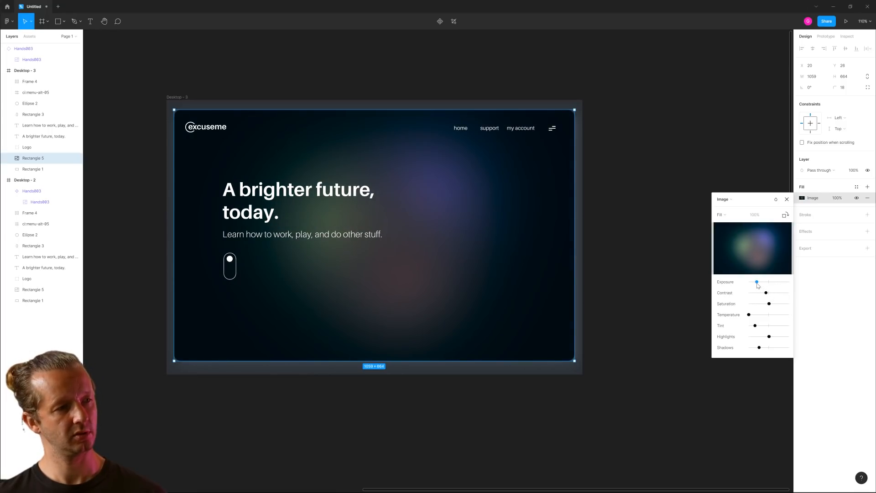
pyautogui.moveTo(757, 283); pyautogui.dragTo(762, 283)
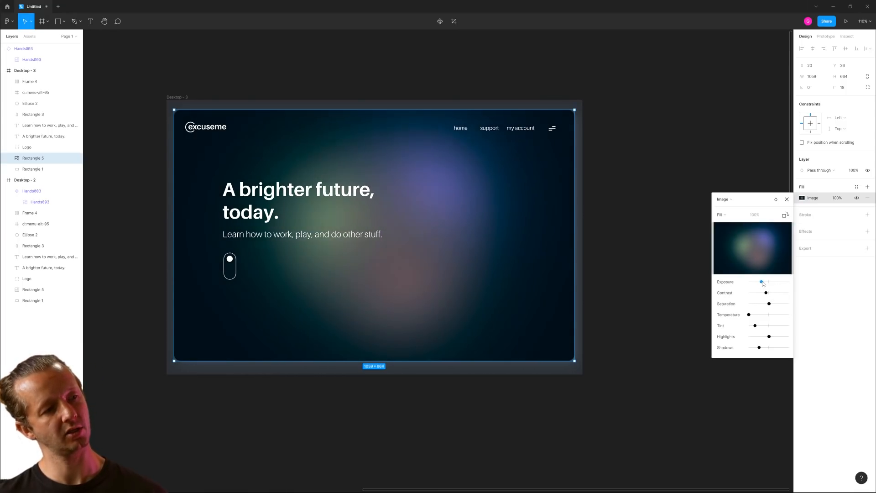
pyautogui.moveTo(763, 282); pyautogui.dragTo(759, 282)
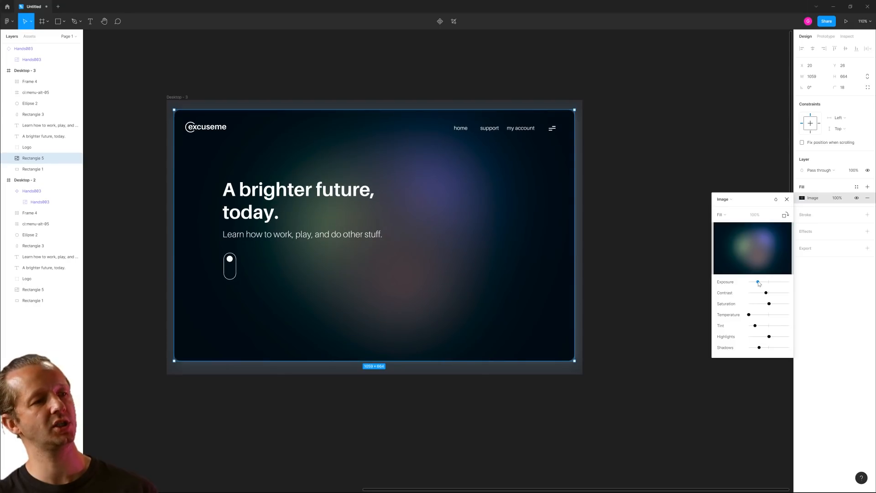
pyautogui.moveTo(758, 282); pyautogui.dragTo(762, 282)
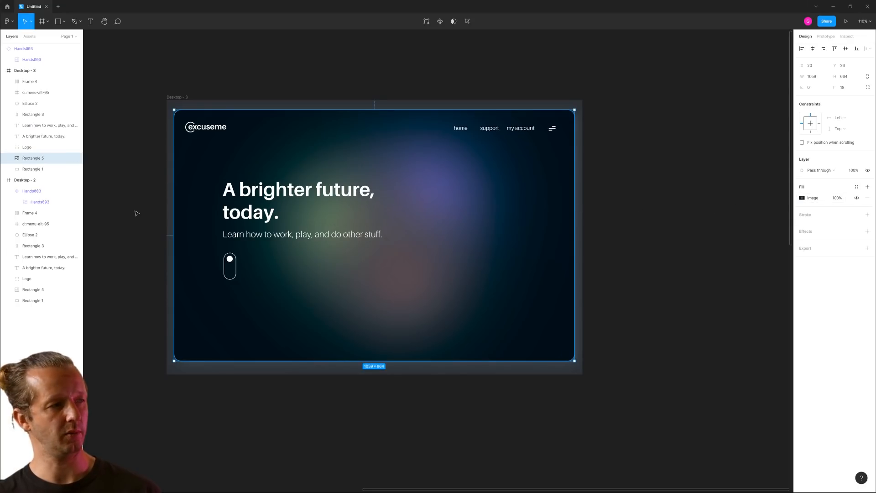
# - Set the gradient rectangle's opacity to 80% and fill Desktop - 3 with dark navy 011A29
pyautogui.click(854, 170)
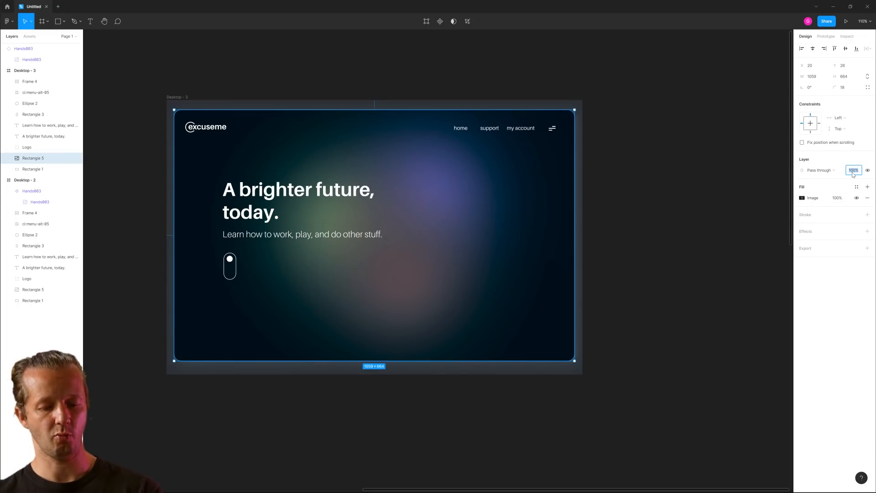
pyautogui.write('80')
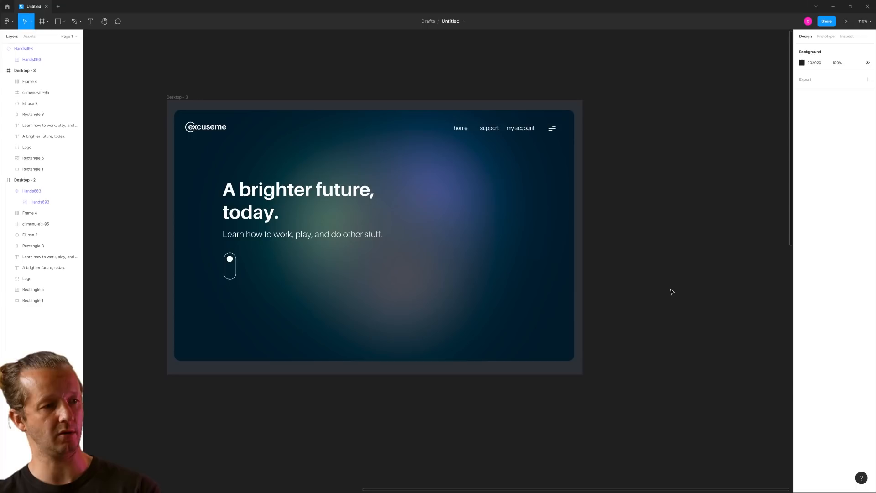
pyautogui.click(25, 71)
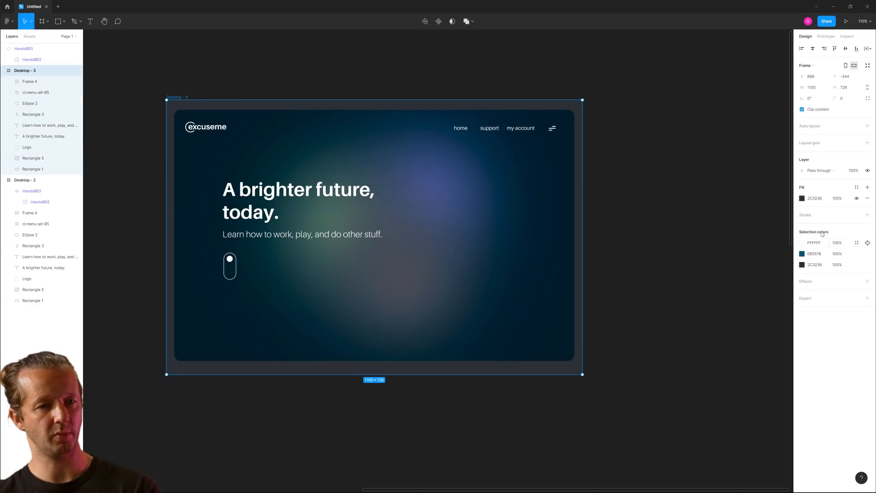
pyautogui.click(802, 198)
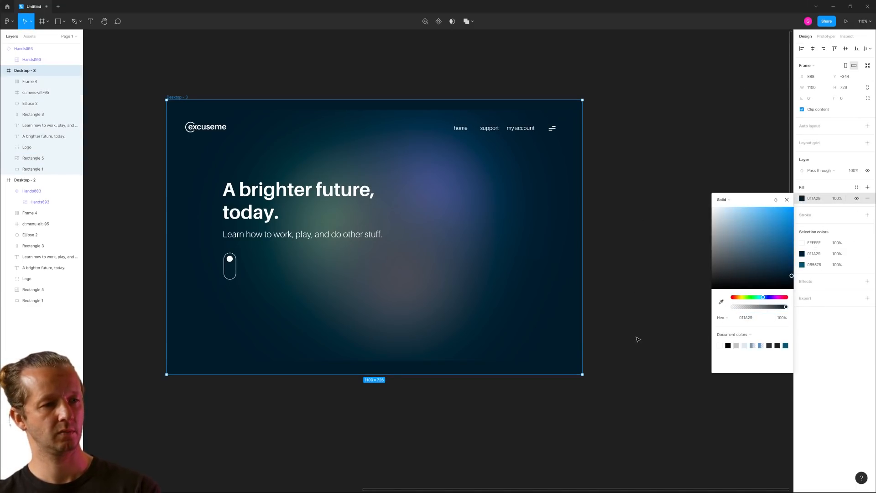
pyautogui.moveTo(791, 274); pyautogui.dragTo(794, 281)
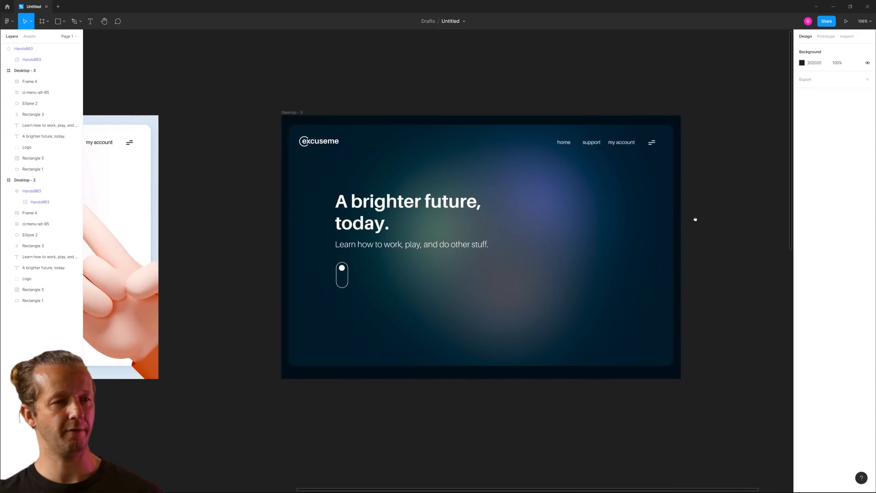
pyautogui.click(32, 157)
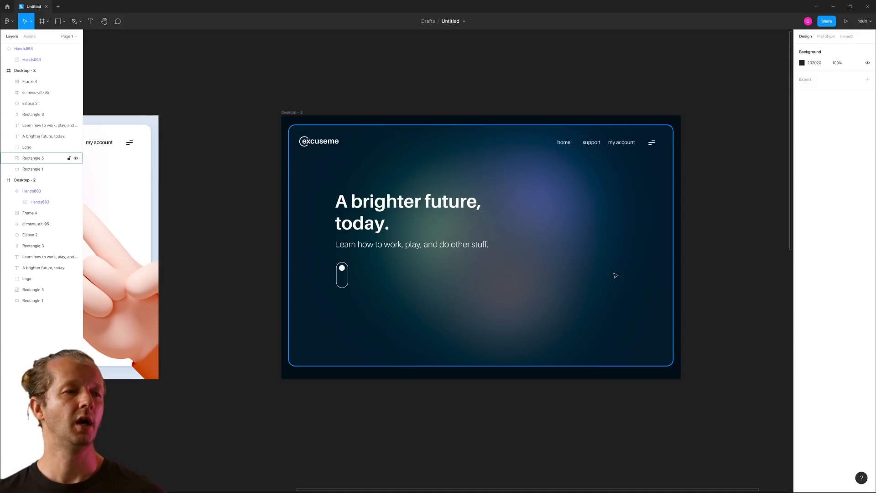
pyautogui.moveTo(530, 239)
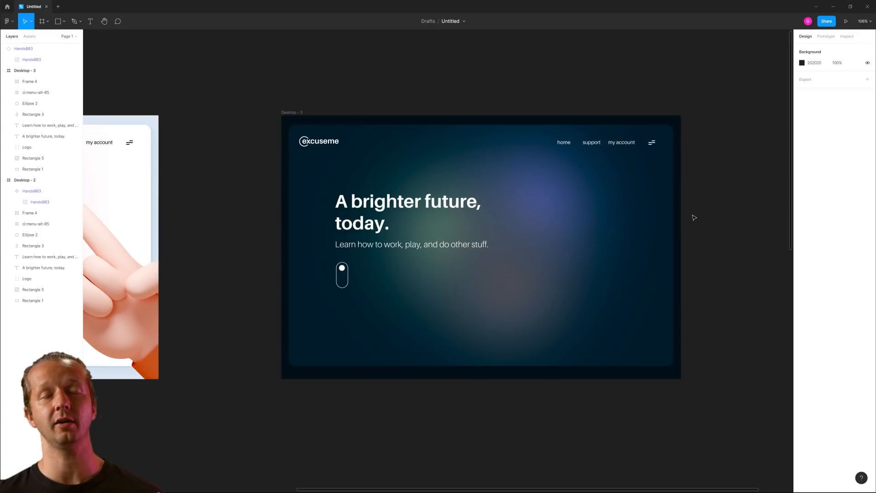
pyautogui.moveTo(695, 222)
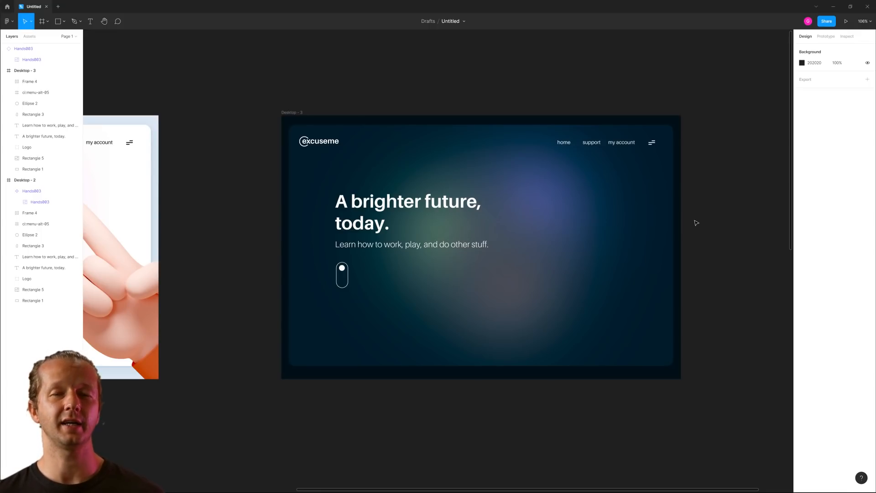